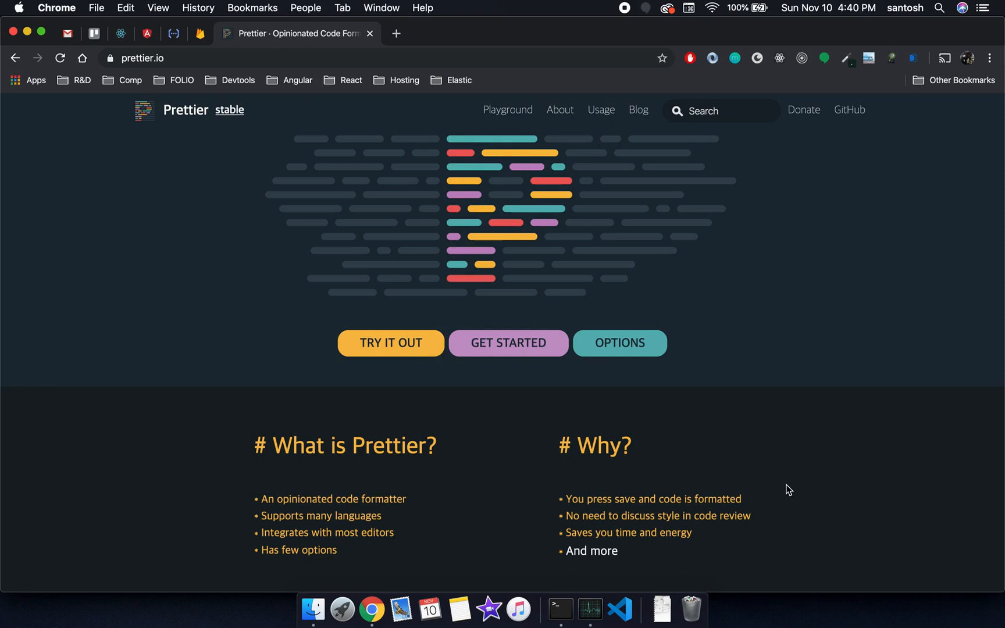
{"action": "mouse_move", "coordinate": [560, 607]}
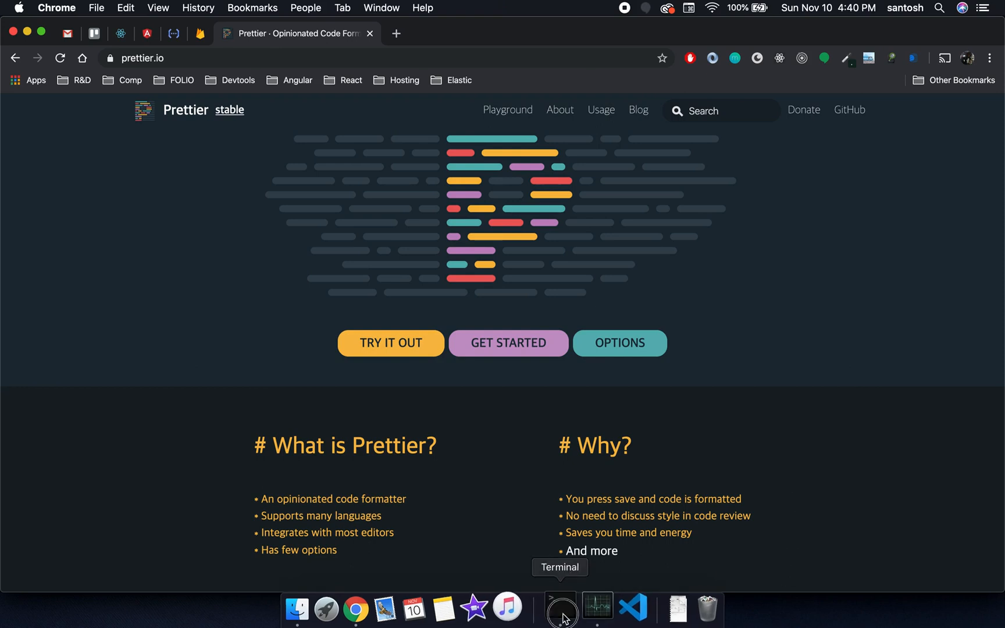
- In Terminal, make the hello-prettier folder, move into it, and launch it with code
{"action": "left_click", "coordinate": [560, 606]}
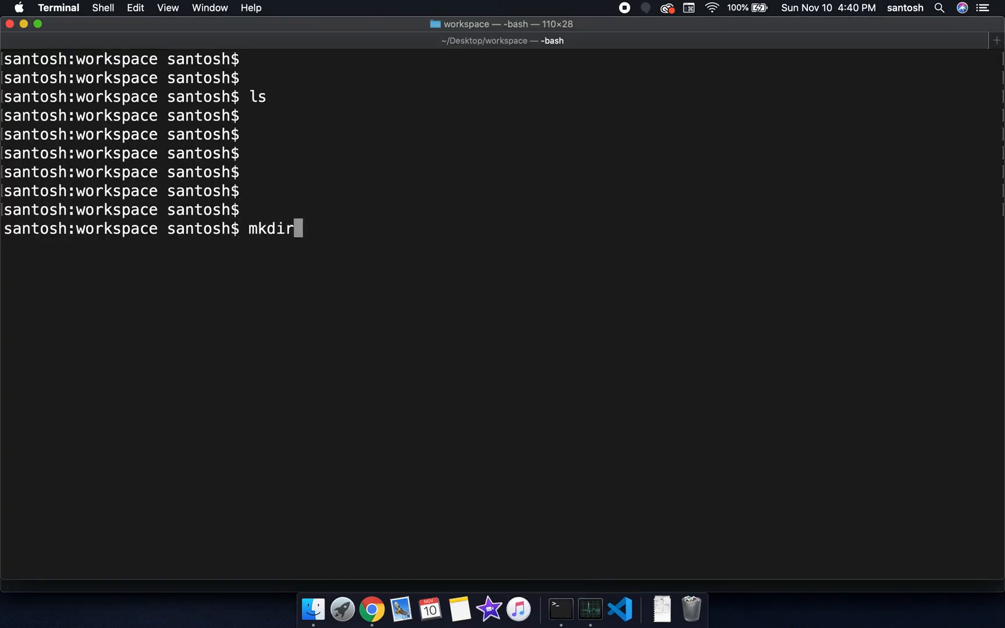
{"action": "type", "text": "hello-prettier"}
{"action": "type", "text": "cd"}
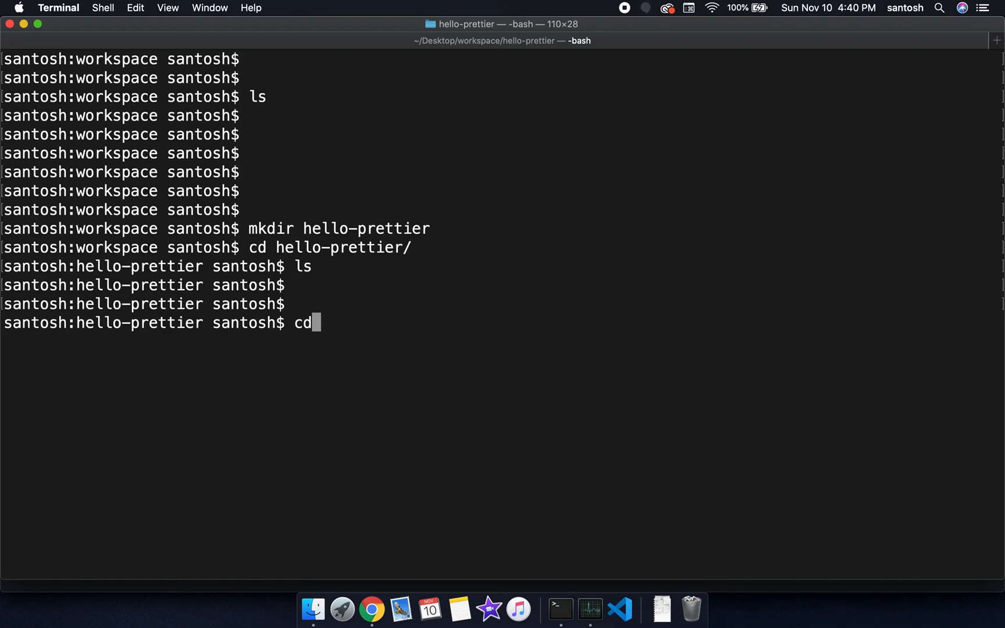
{"action": "type", "text": "code ."}
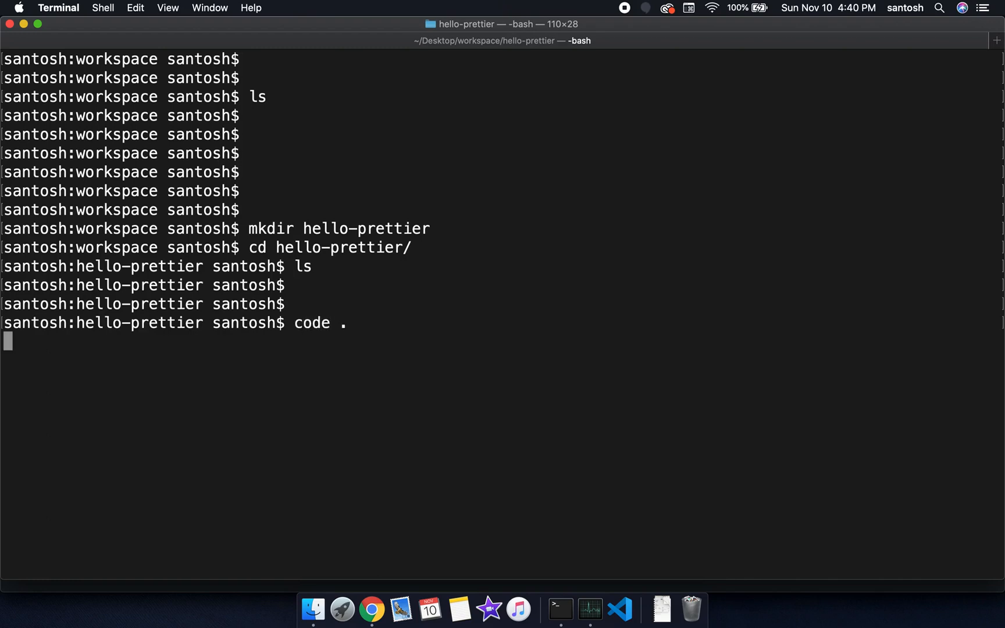
{"action": "key", "text": "Return"}
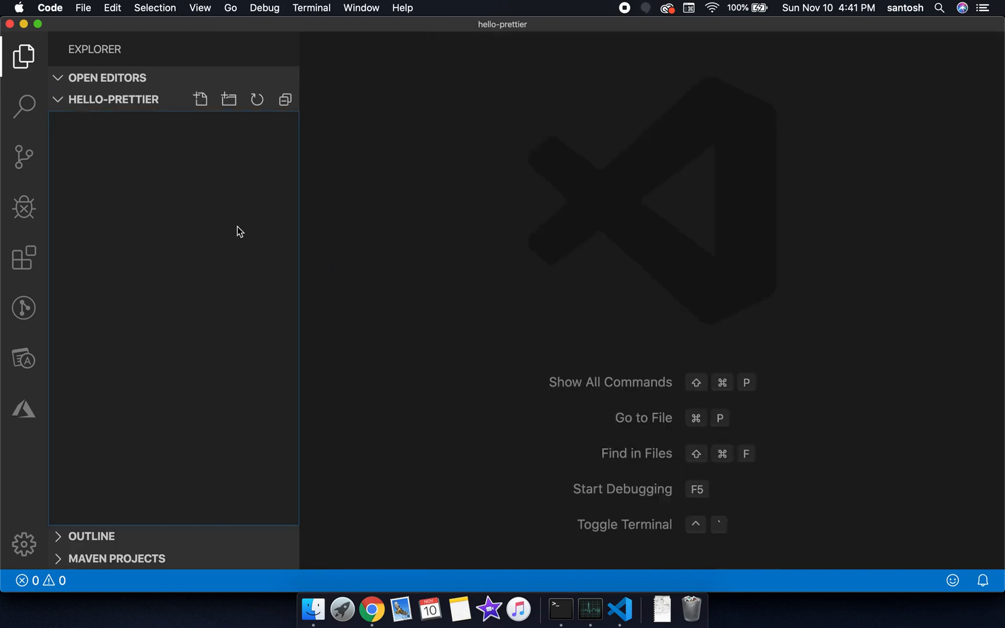
{"action": "mouse_move", "coordinate": [72, 234]}
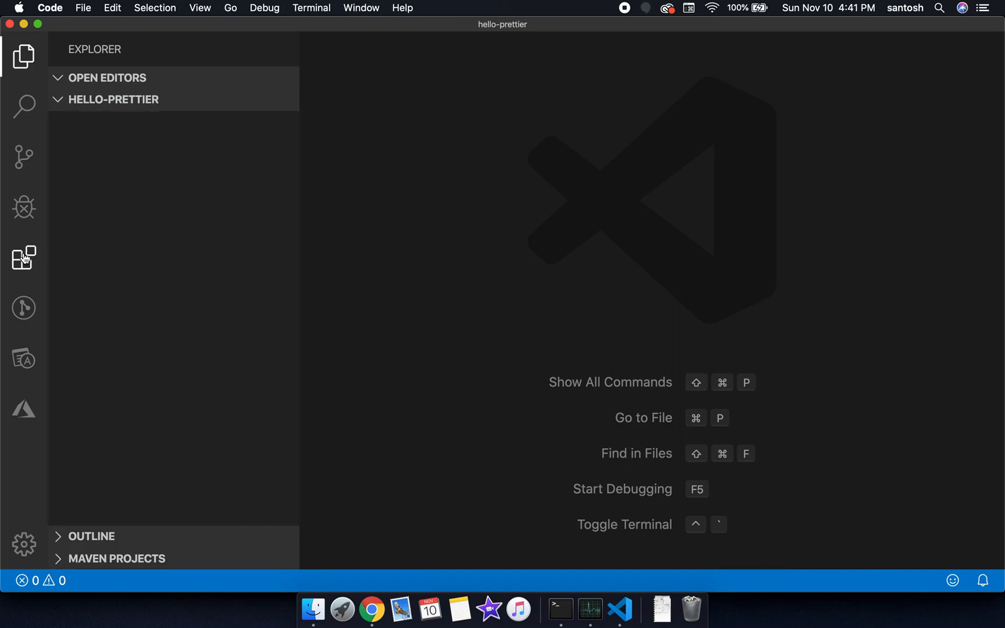
- Search extensions for 'prettier', confirm Prettier - Code formatter is enabled, then close its details
{"action": "left_click", "coordinate": [23, 258]}
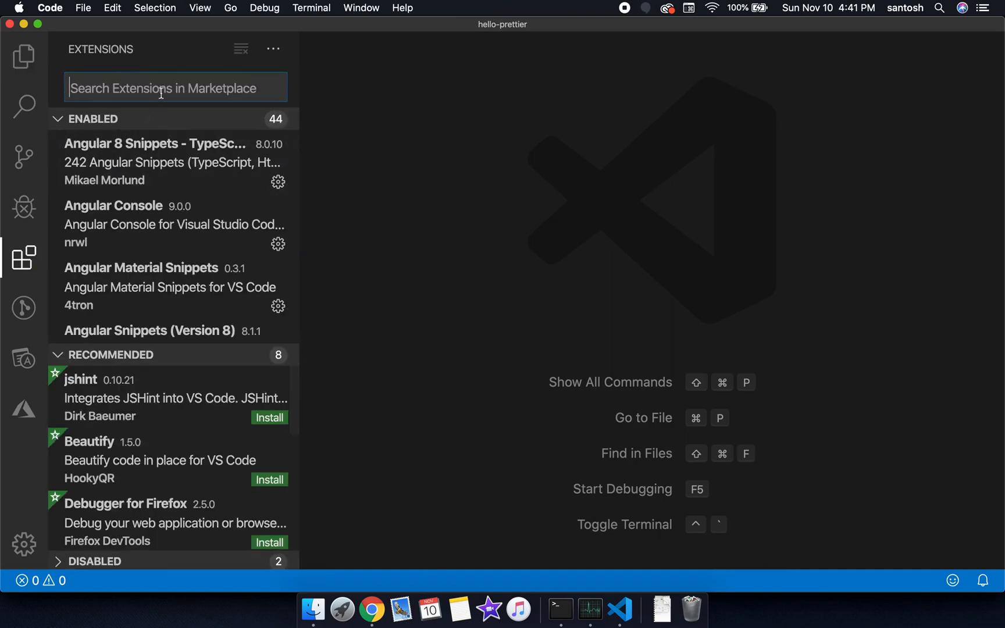
{"action": "type", "text": "prettier"}
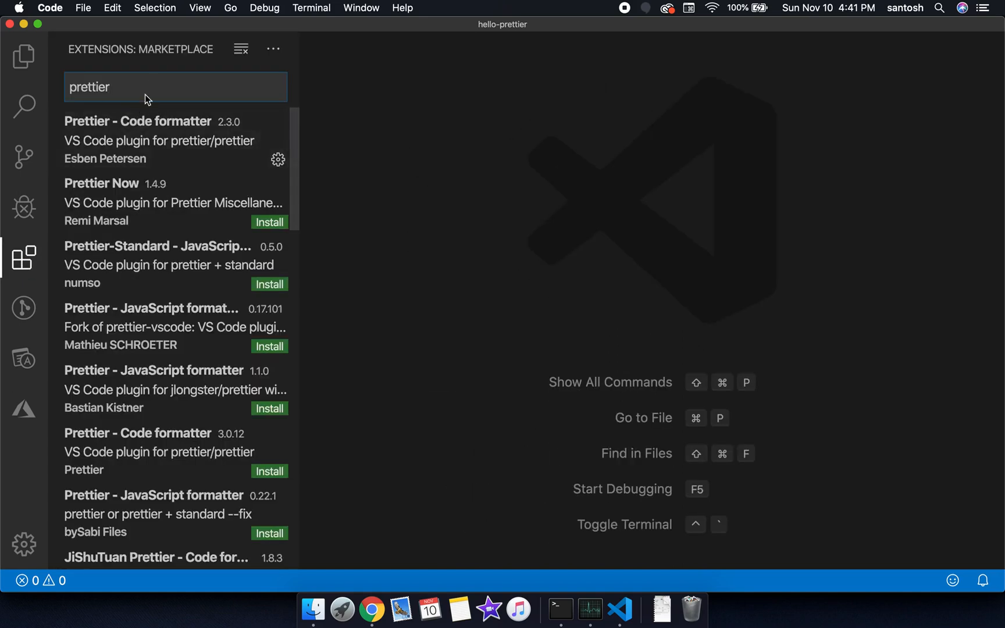
{"action": "left_click", "coordinate": [137, 121]}
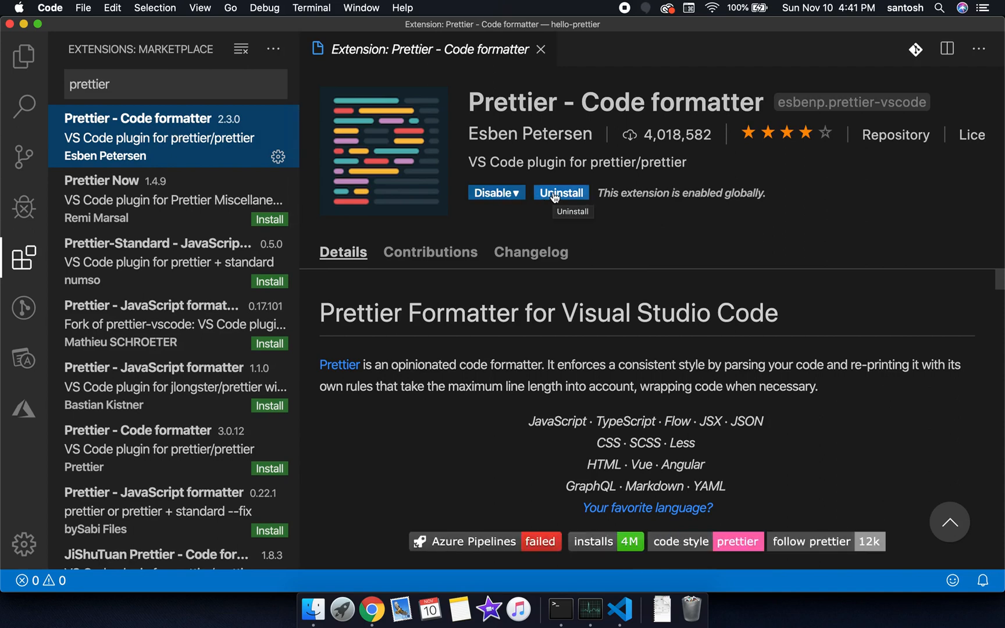
{"action": "left_click", "coordinate": [540, 49]}
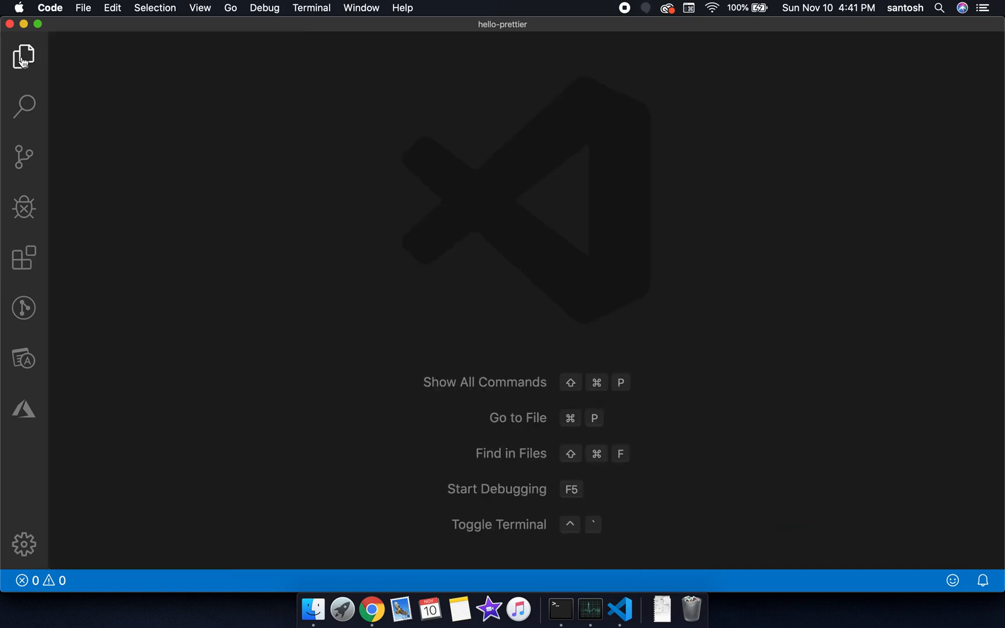
- Create a src folder with empty index.html, index.js and index.css, leaving index.js open
{"action": "left_click", "coordinate": [24, 56]}
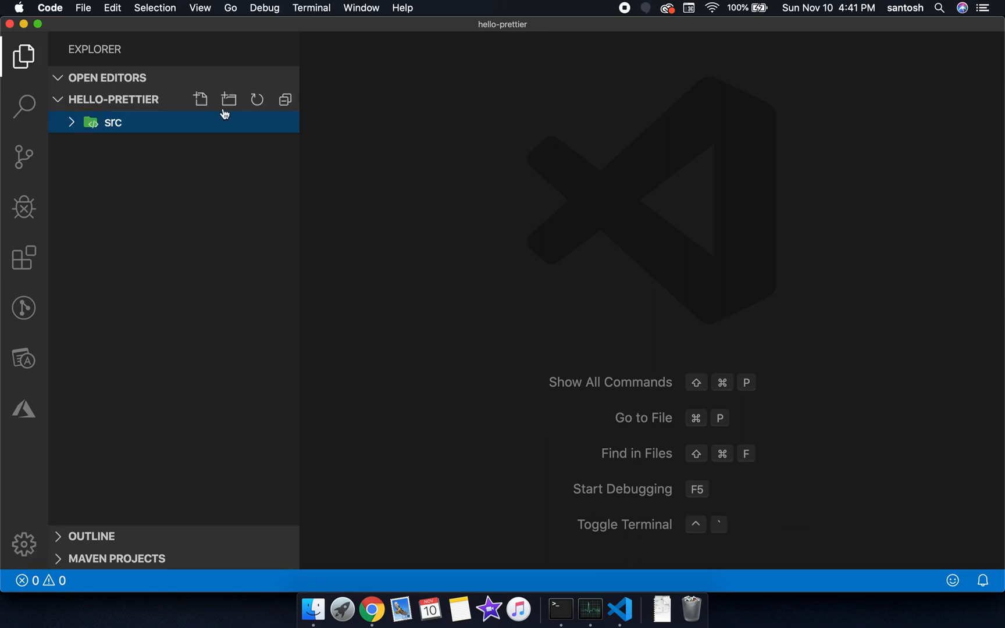
{"action": "type", "text": "in"}
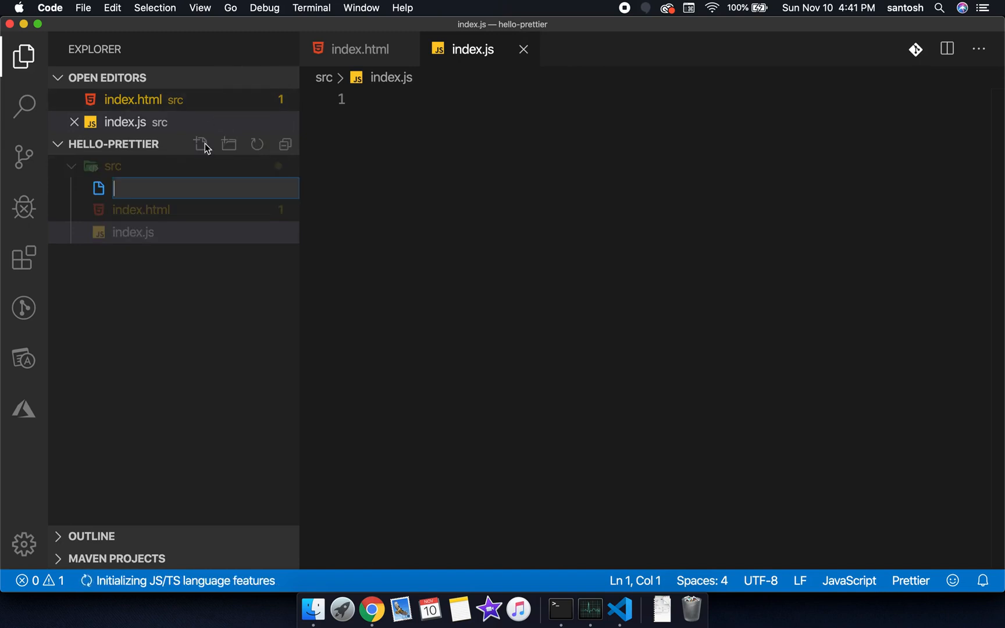
{"action": "type", "text": "index.css"}
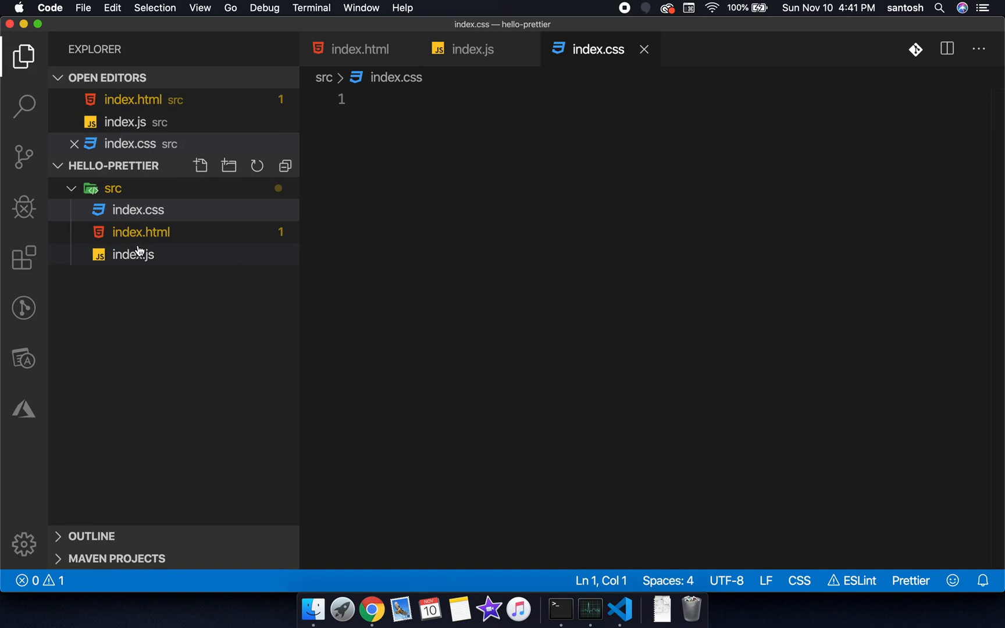
{"action": "mouse_move", "coordinate": [165, 258]}
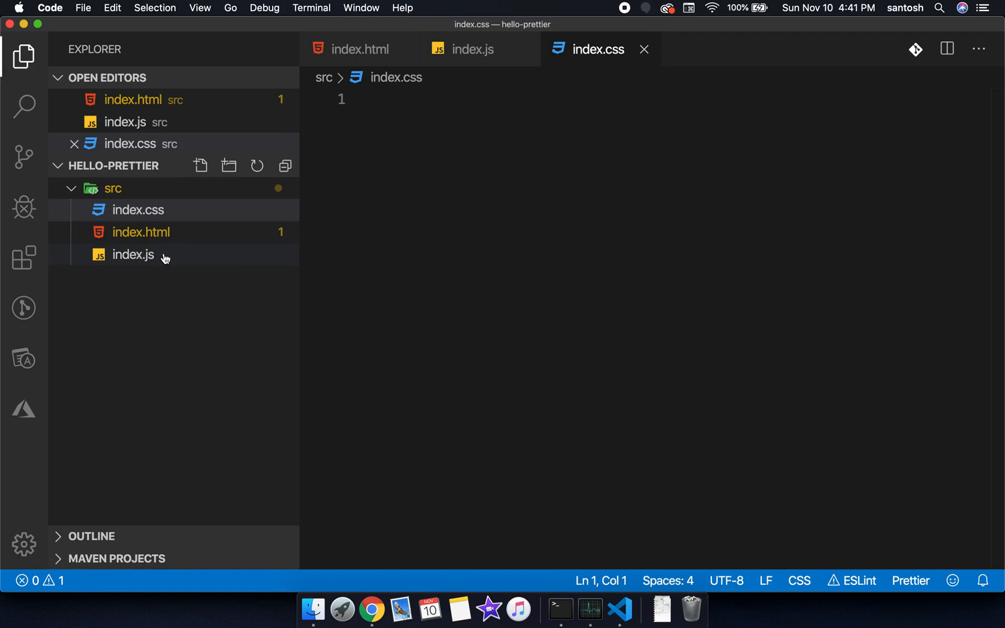
{"action": "mouse_move", "coordinate": [132, 255]}
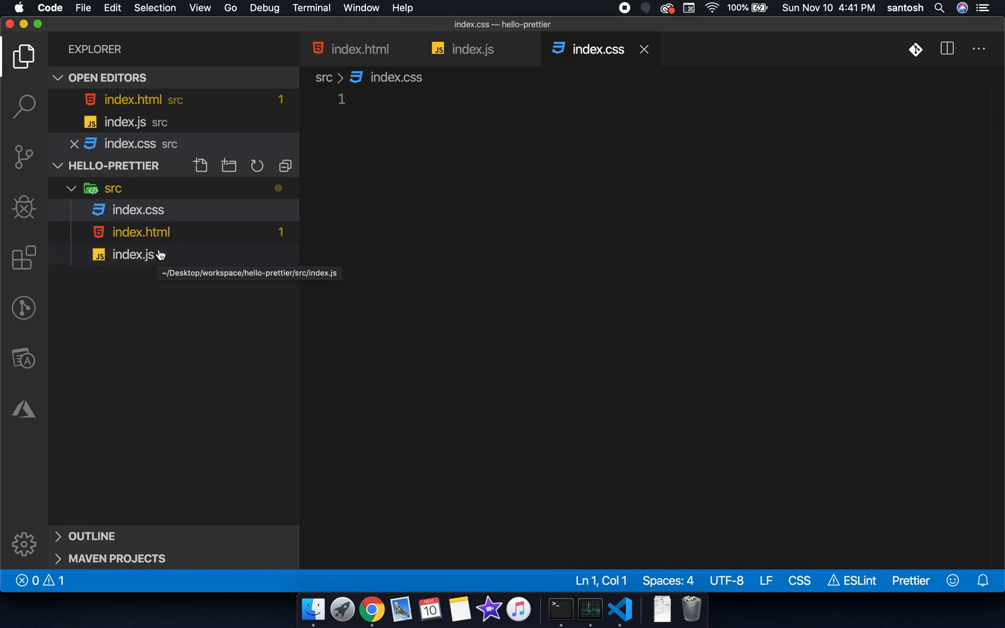
{"action": "left_click", "coordinate": [134, 255]}
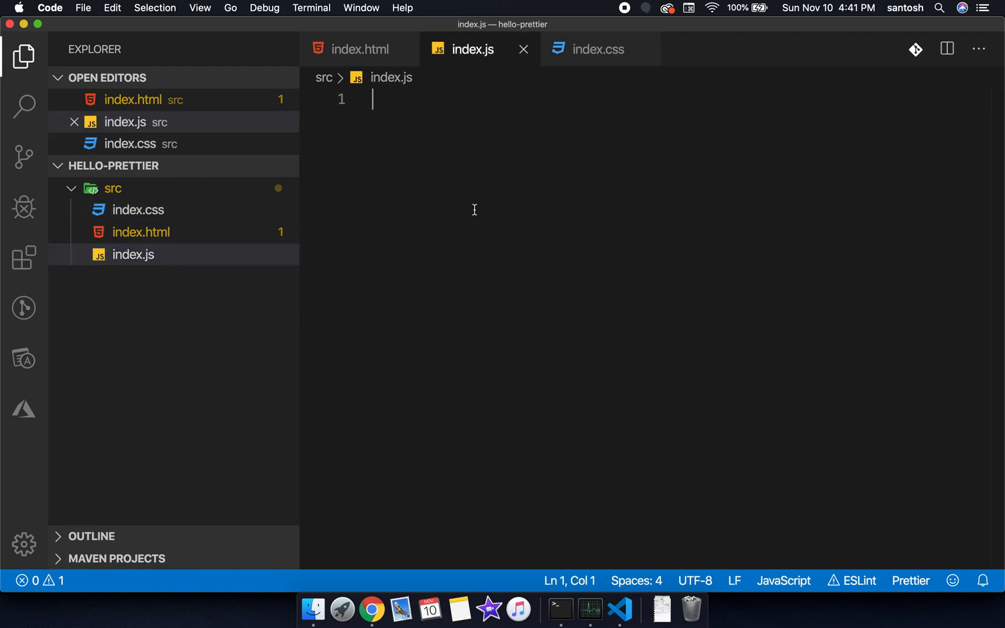
- Write a main function in index.js containing console.log('hEllo World')
{"action": "type", "text": "function main() {"}
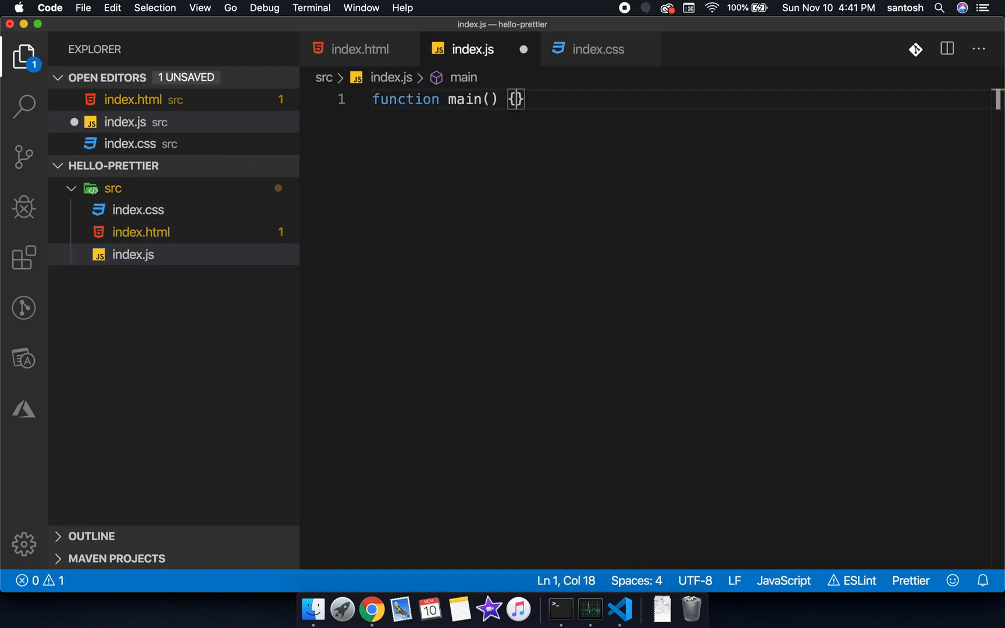
{"action": "type", "text": "HTMLFormControlsCollection.l"}
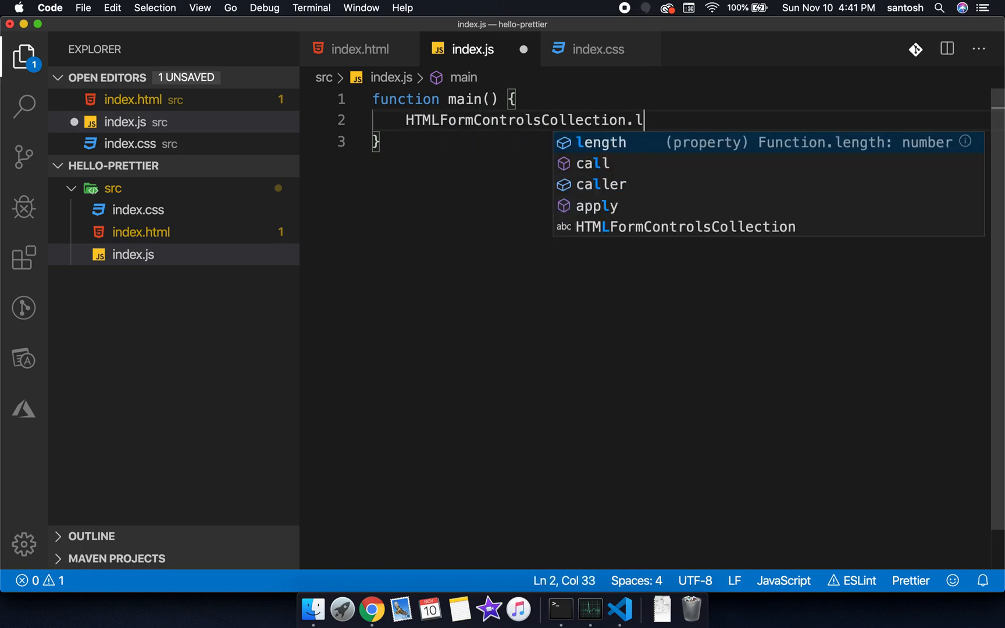
{"action": "type", "text": "conso"}
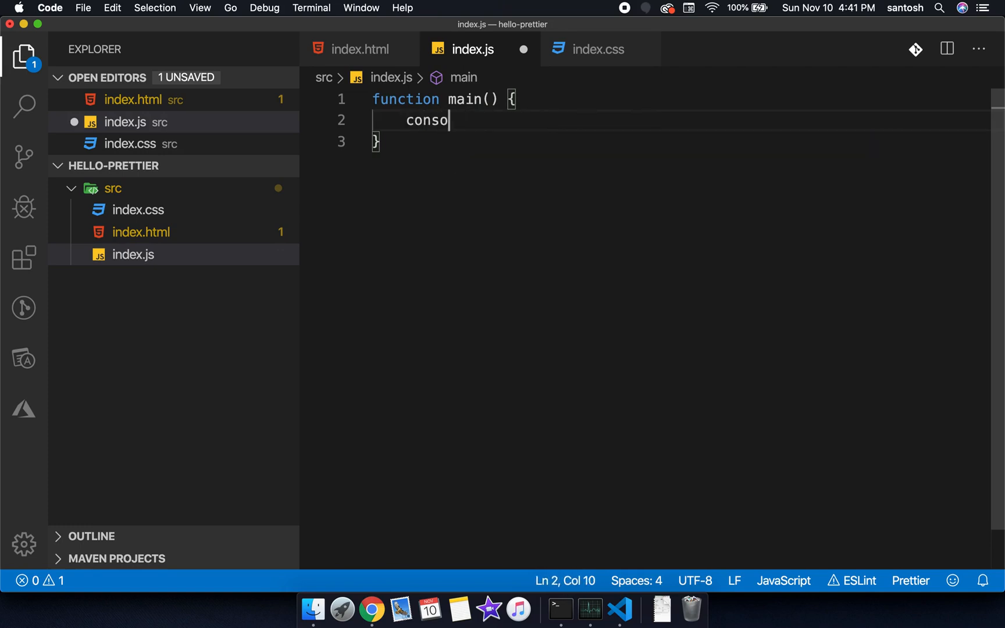
{"action": "type", "text": "le.log();"}
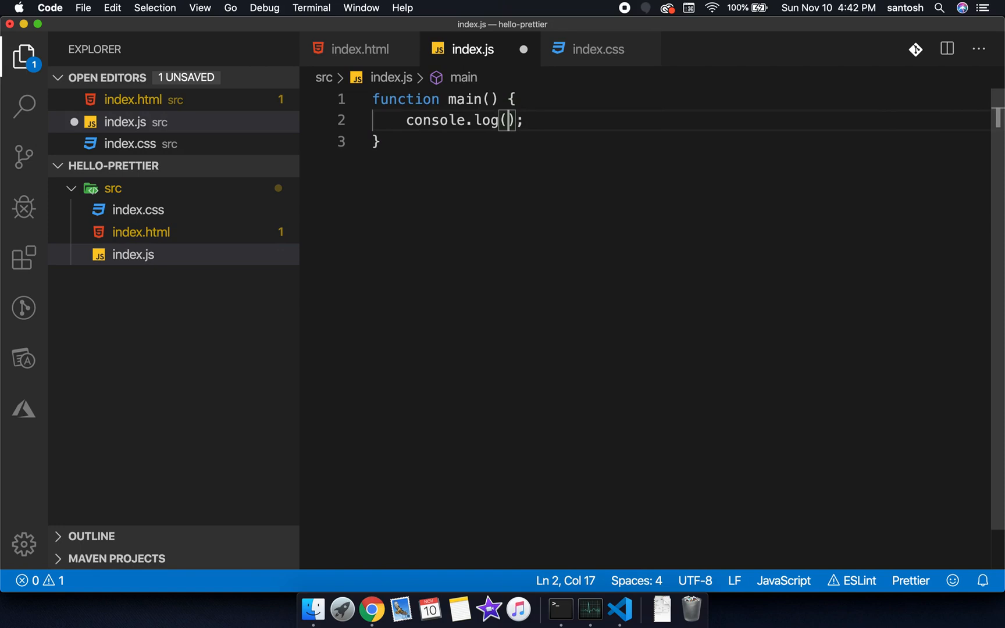
{"action": "type", "text": "'hEllo W'"}
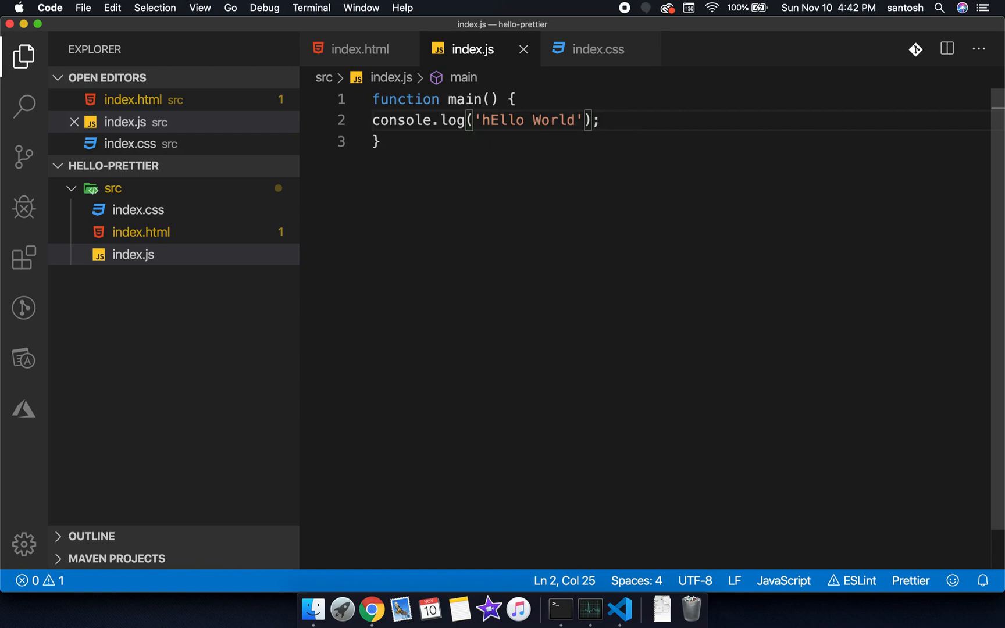
- Format index.js via Format Document With… using Prettier - Code formatter
{"action": "key", "text": "Cmd+Shift+P"}
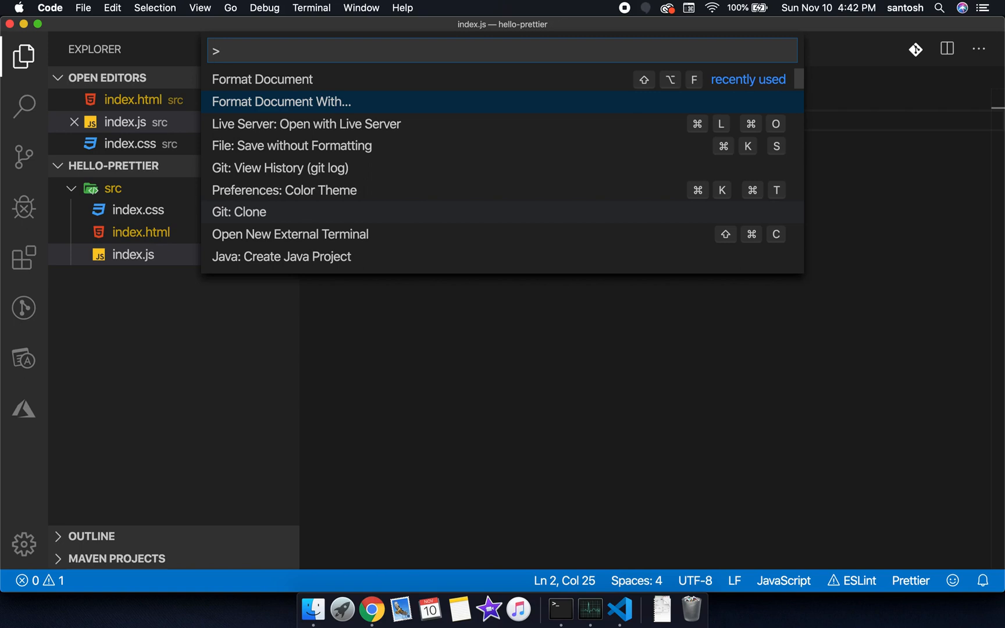
{"action": "left_click", "coordinate": [280, 101]}
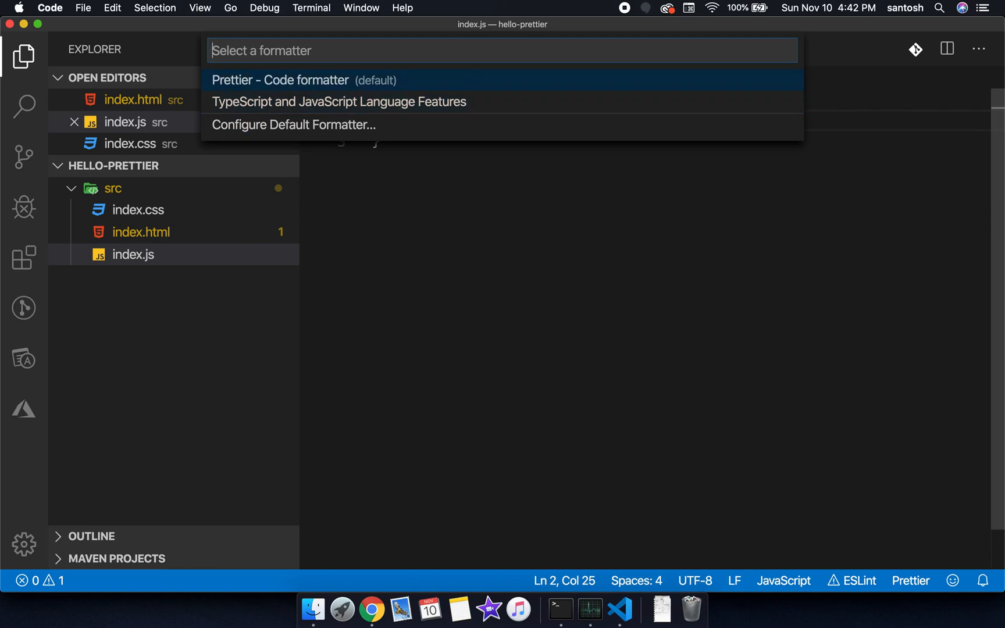
{"action": "left_click", "coordinate": [279, 80]}
{"action": "type", "text": "!"}
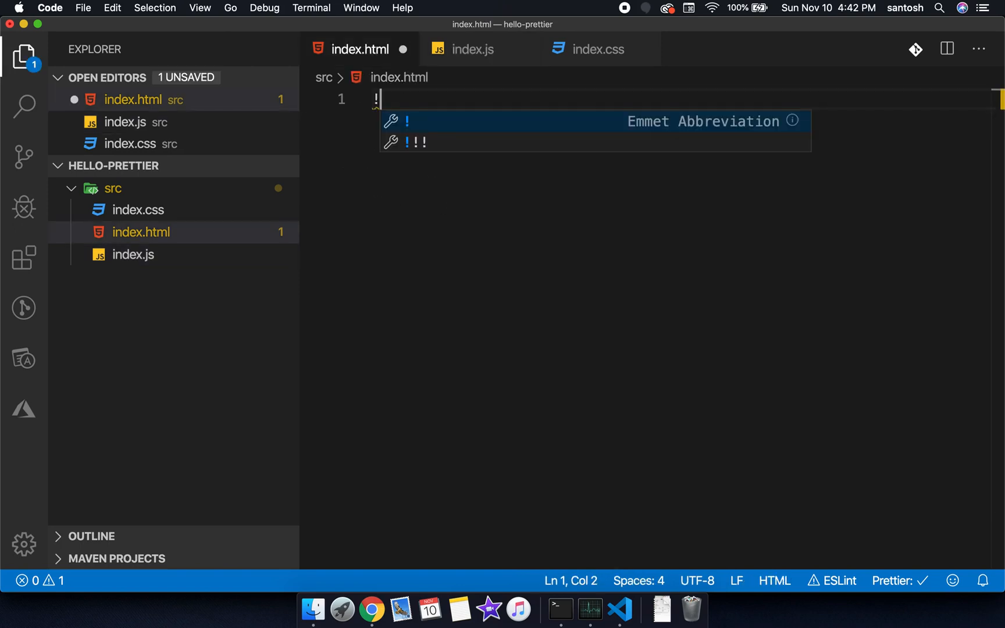
- Expand the HTML skeleton, add a lorem-ipsum div, and format index.html with Prettier
{"action": "key", "text": "Tab"}
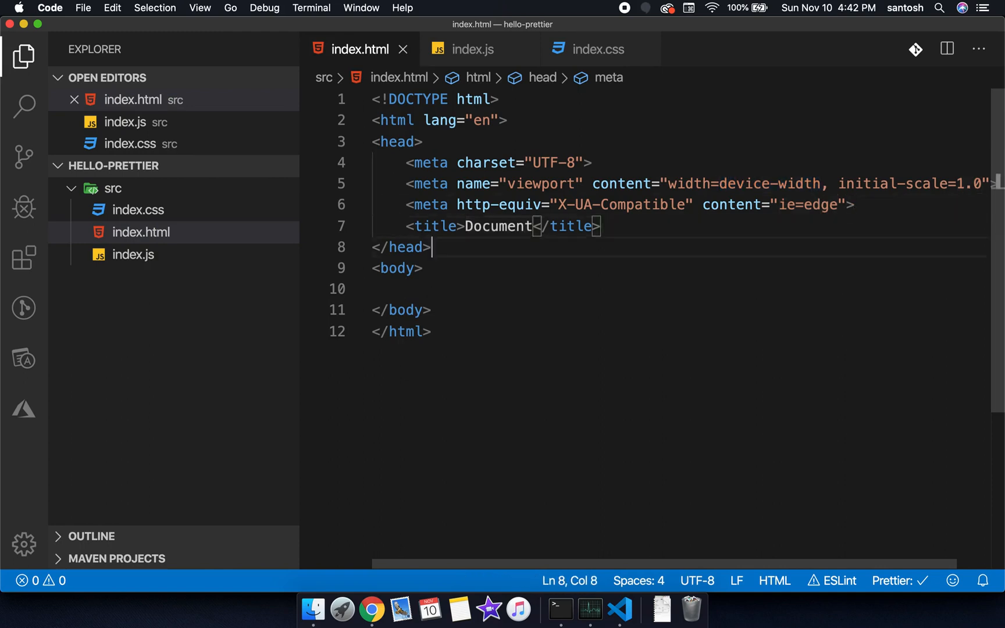
{"action": "type", "text": "<div>"}
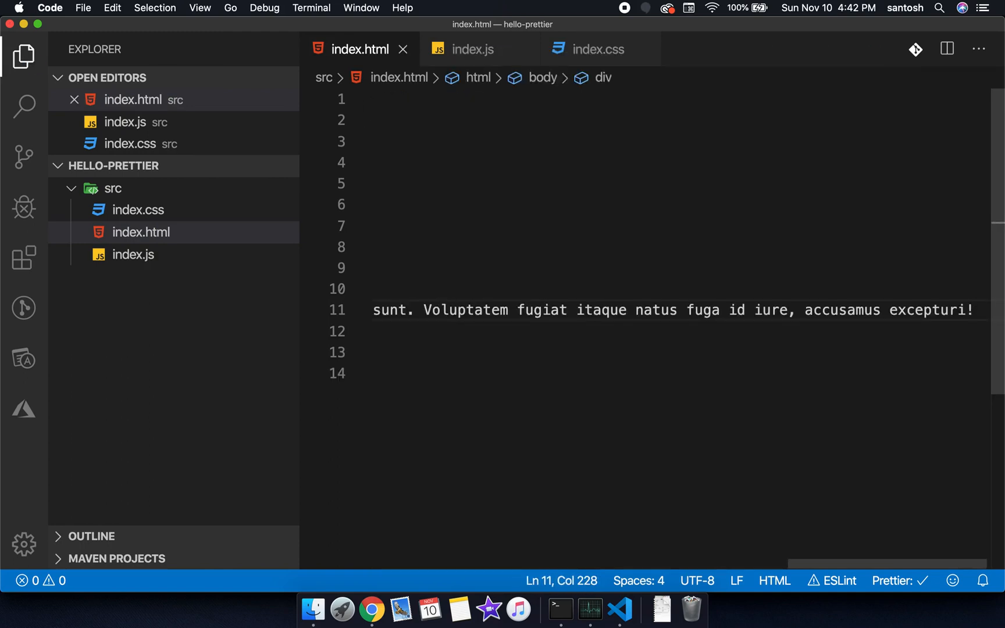
{"action": "mouse_move", "coordinate": [499, 204]}
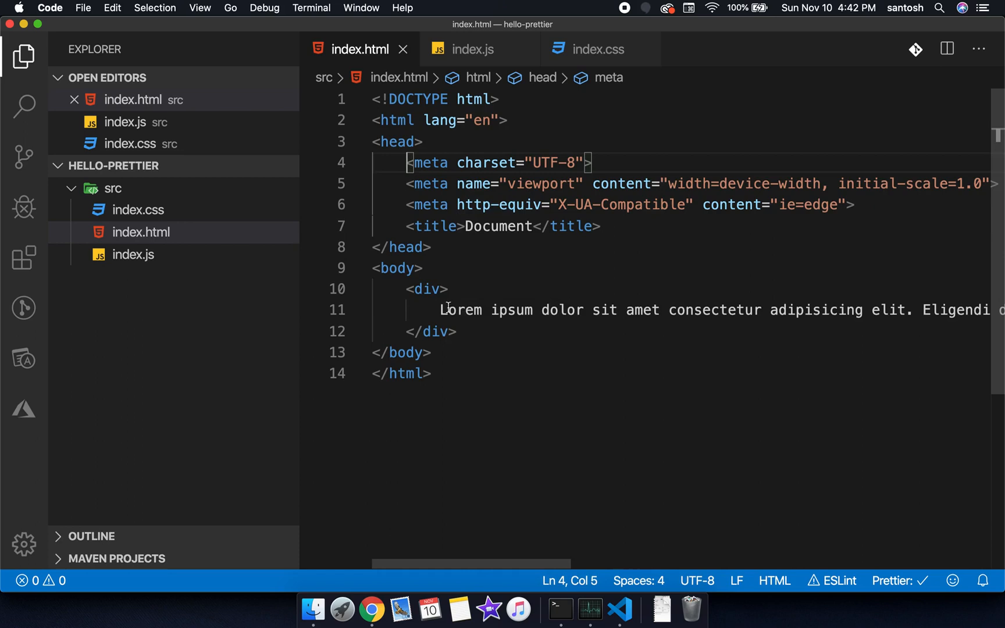
{"action": "left_click", "coordinate": [524, 348]}
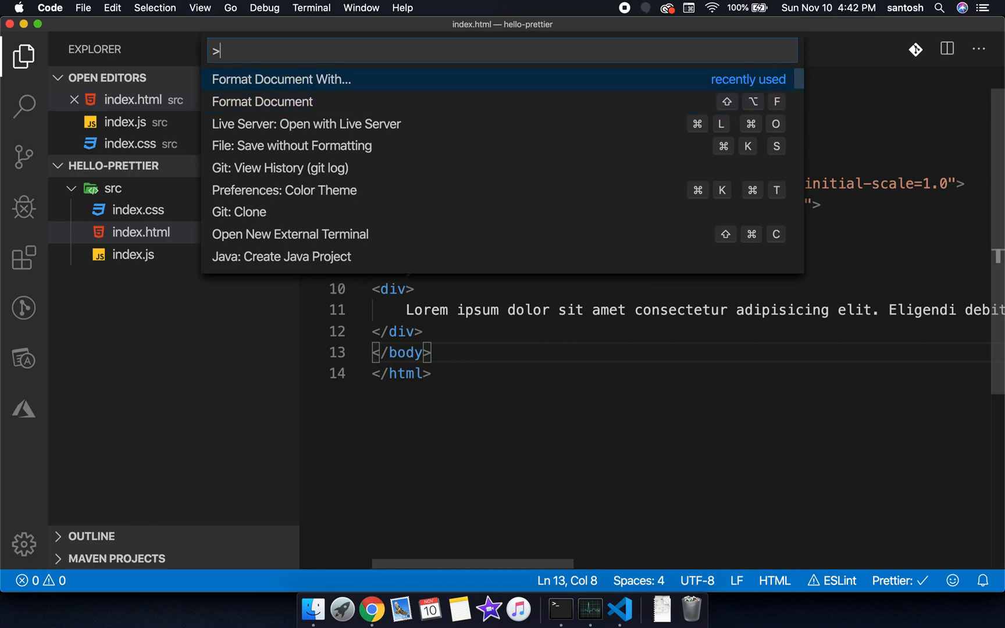
{"action": "left_click", "coordinate": [280, 79]}
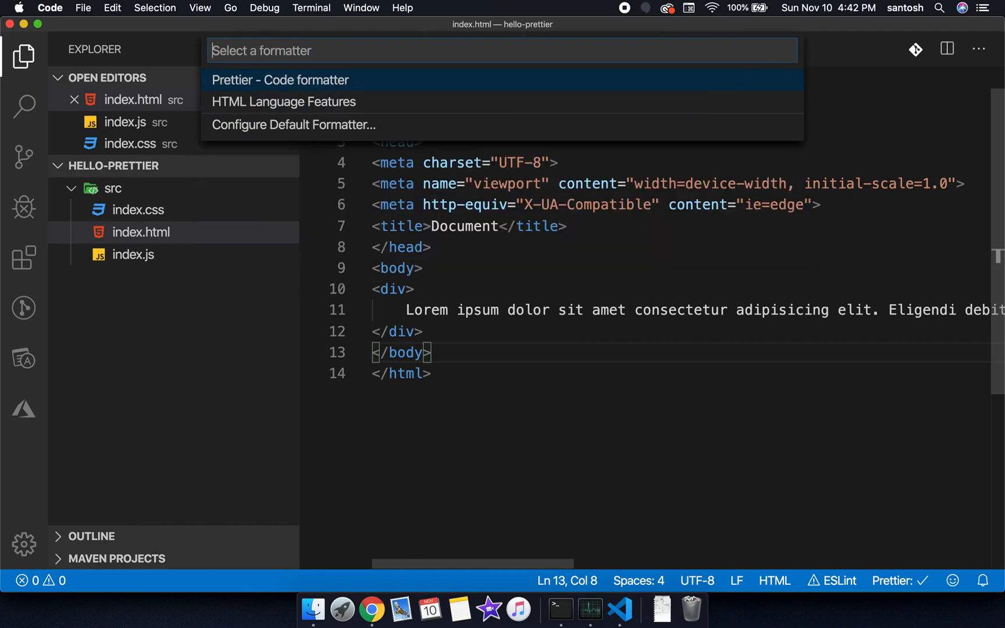
{"action": "left_click", "coordinate": [280, 79]}
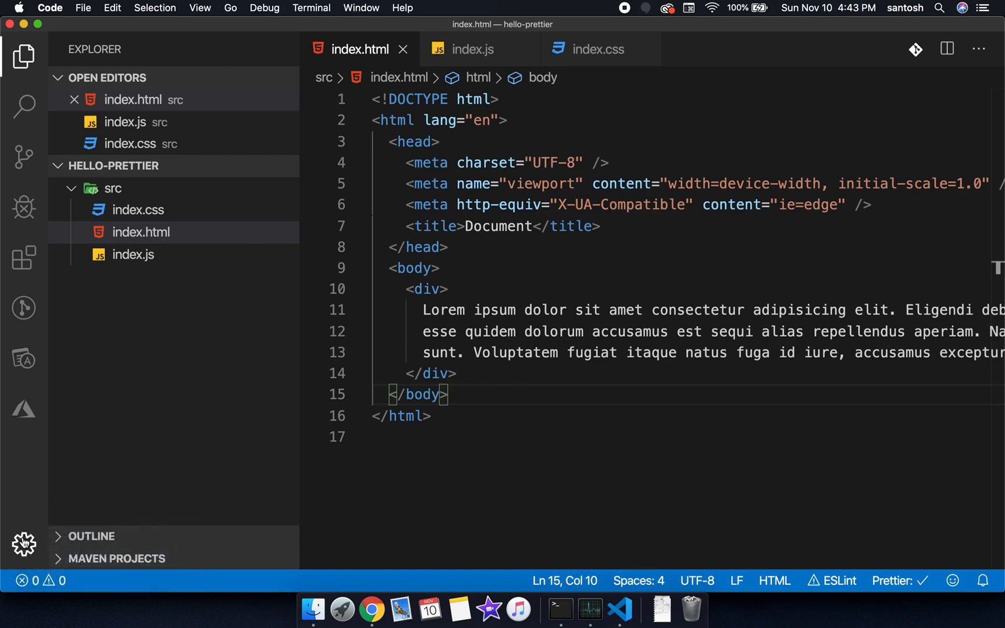
- Enable Editor: Format On Save for this workspace in Settings, then close Settings
{"action": "left_click", "coordinate": [24, 544]}
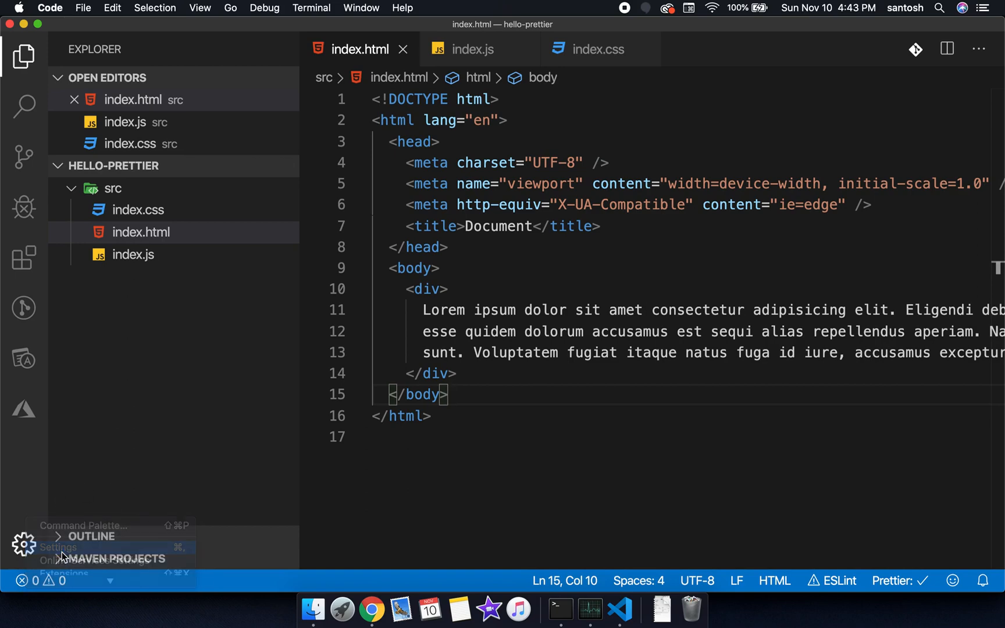
{"action": "left_click", "coordinate": [58, 547]}
{"action": "type", "text": "formatonsave"}
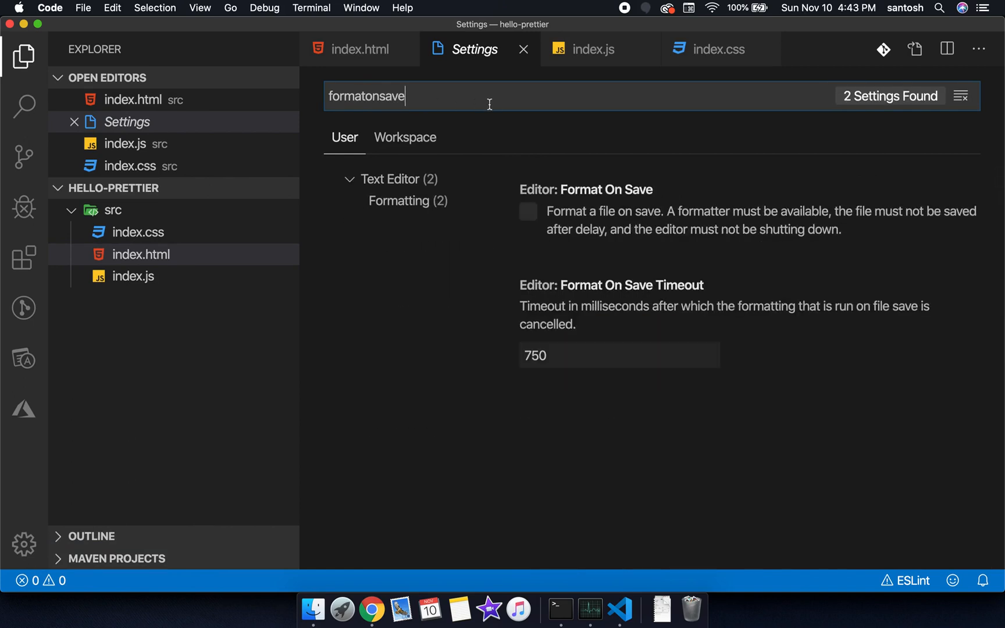
{"action": "left_click", "coordinate": [404, 137]}
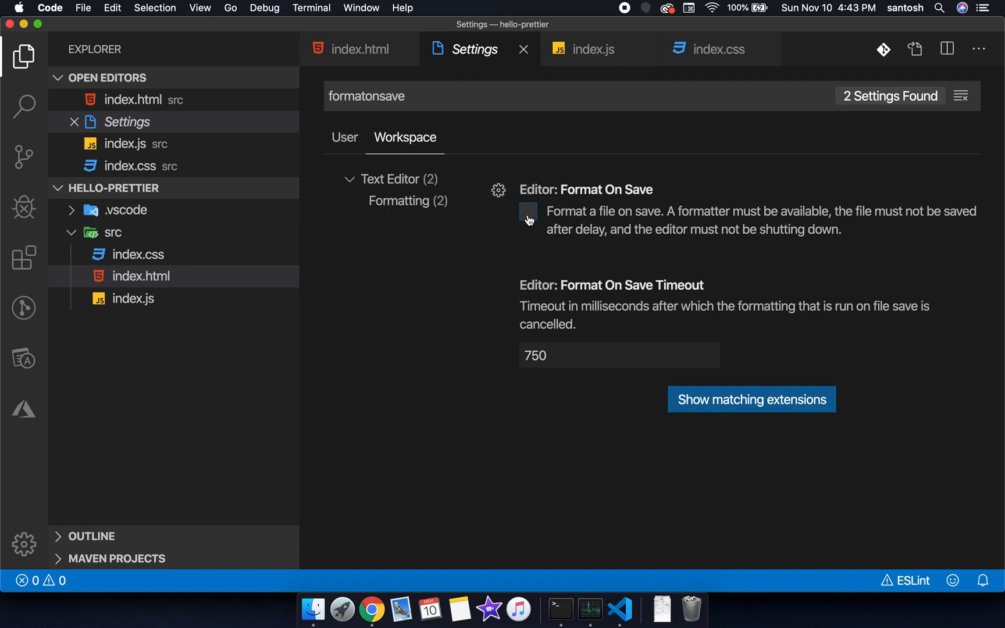
{"action": "left_click", "coordinate": [526, 211]}
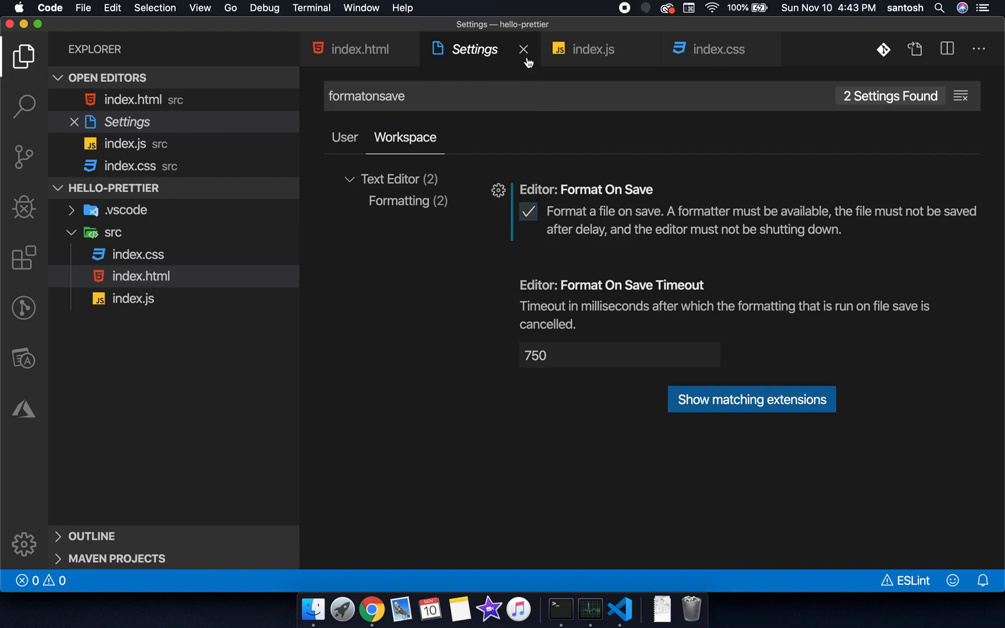
{"action": "left_click", "coordinate": [524, 48]}
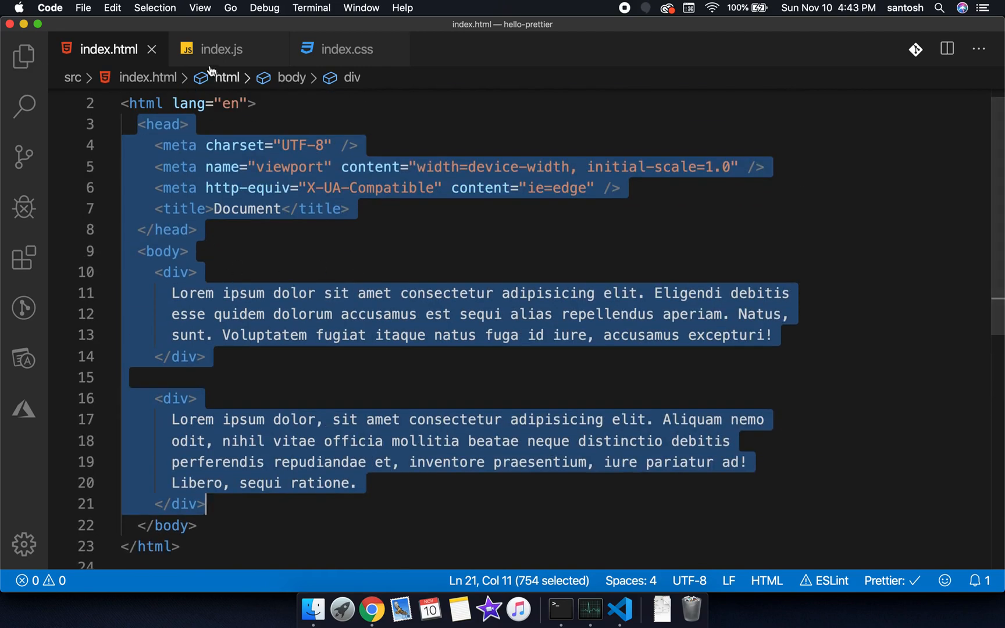
- Add margin: 0 to the body rule in index.css, save so it auto-formats, and return to index.js
{"action": "left_click", "coordinate": [221, 49]}
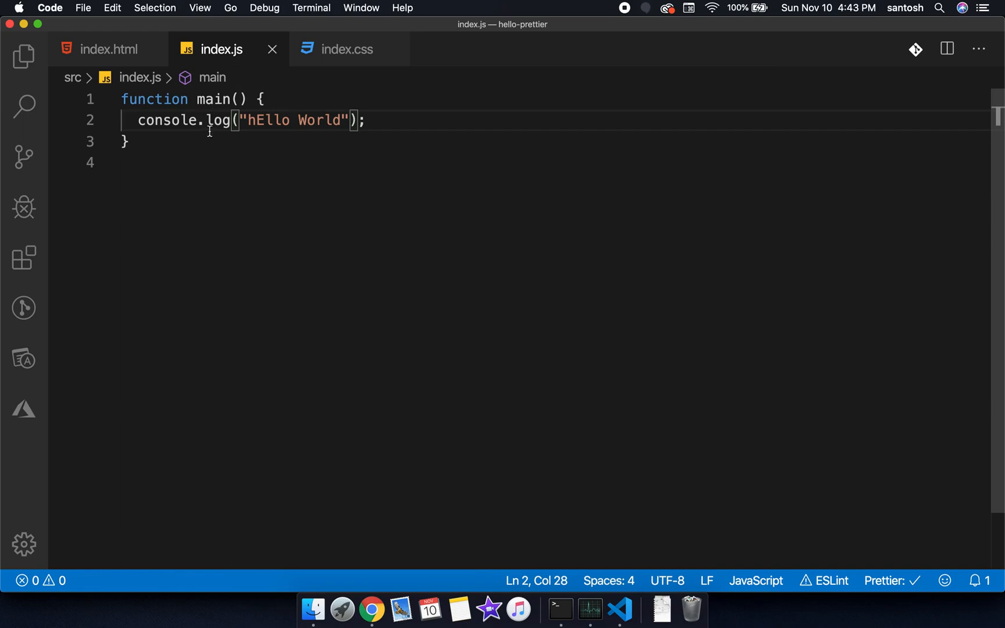
{"action": "left_click", "coordinate": [347, 49]}
{"action": "type", "text": "body{"}
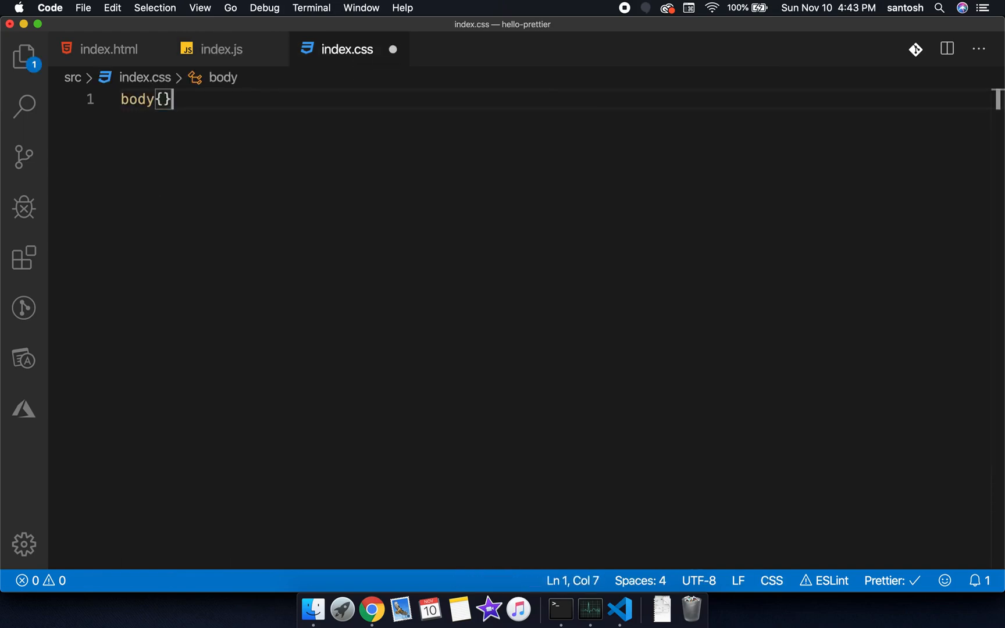
{"action": "type", "text": "maring:0"}
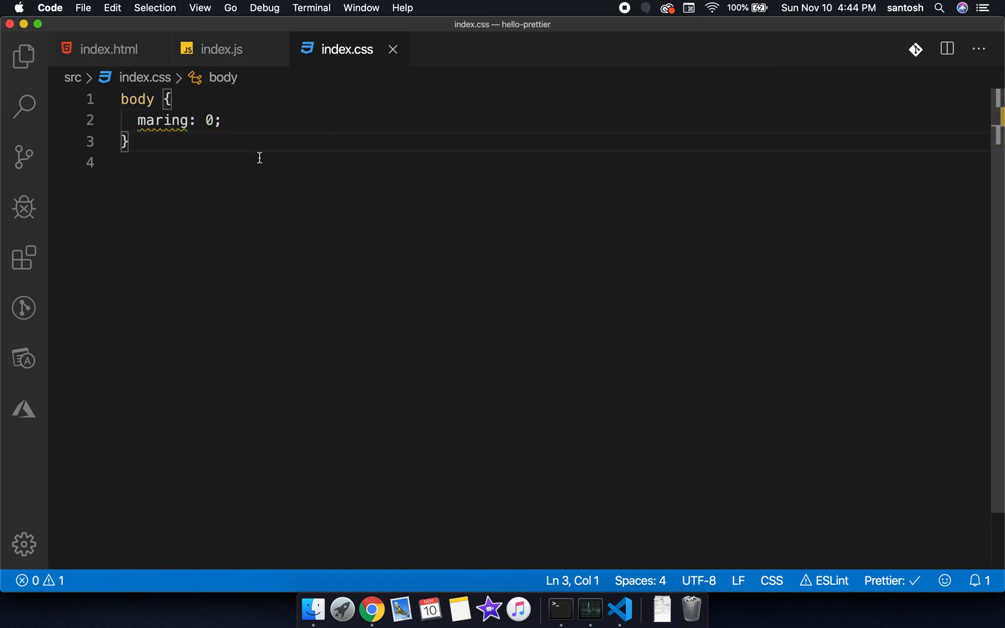
{"action": "key", "text": "Backspace"}
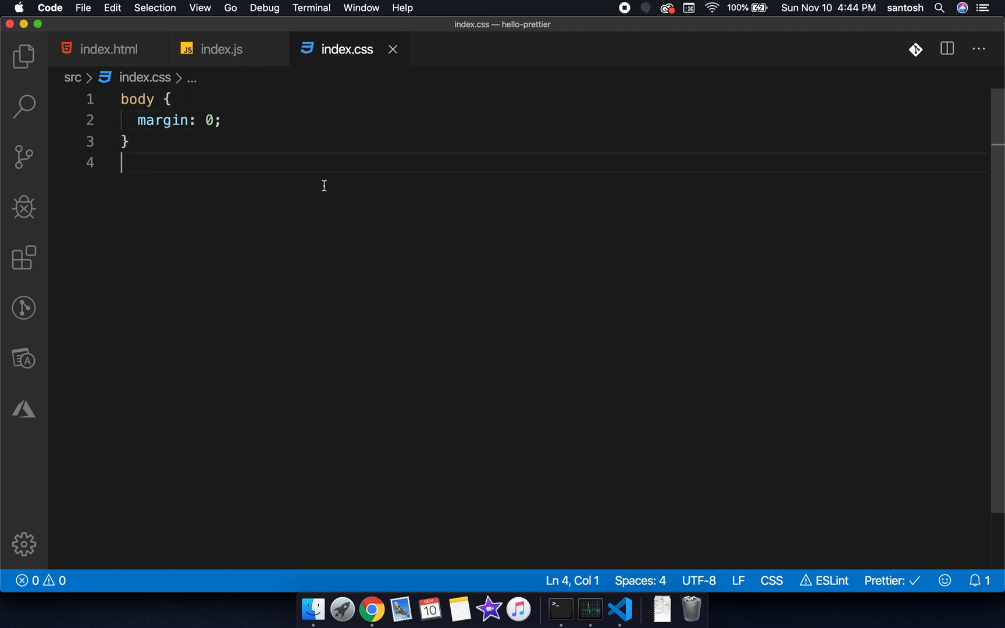
{"action": "mouse_move", "coordinate": [218, 58]}
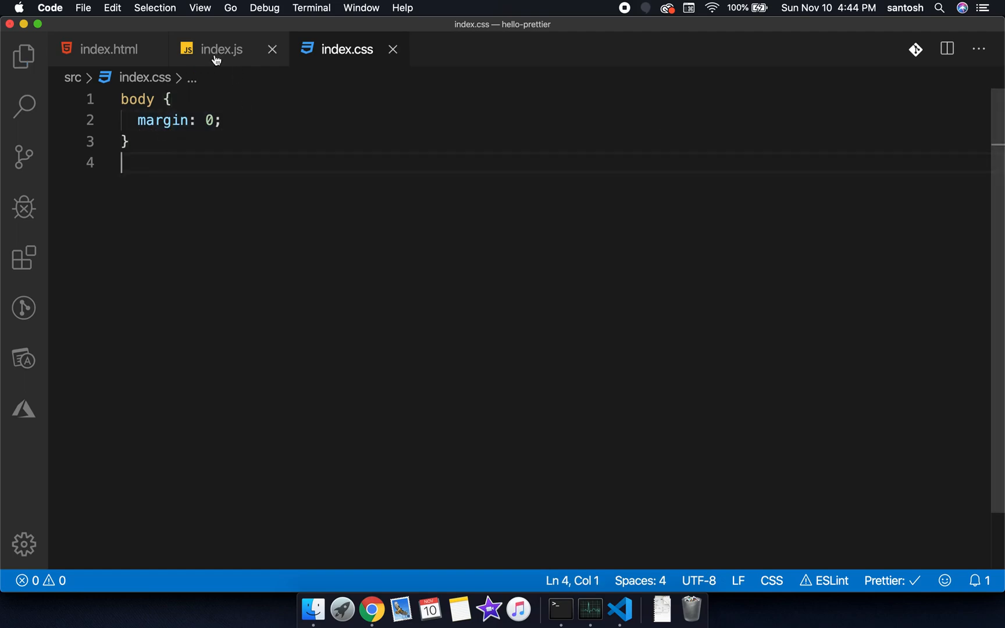
{"action": "left_click", "coordinate": [23, 55]}
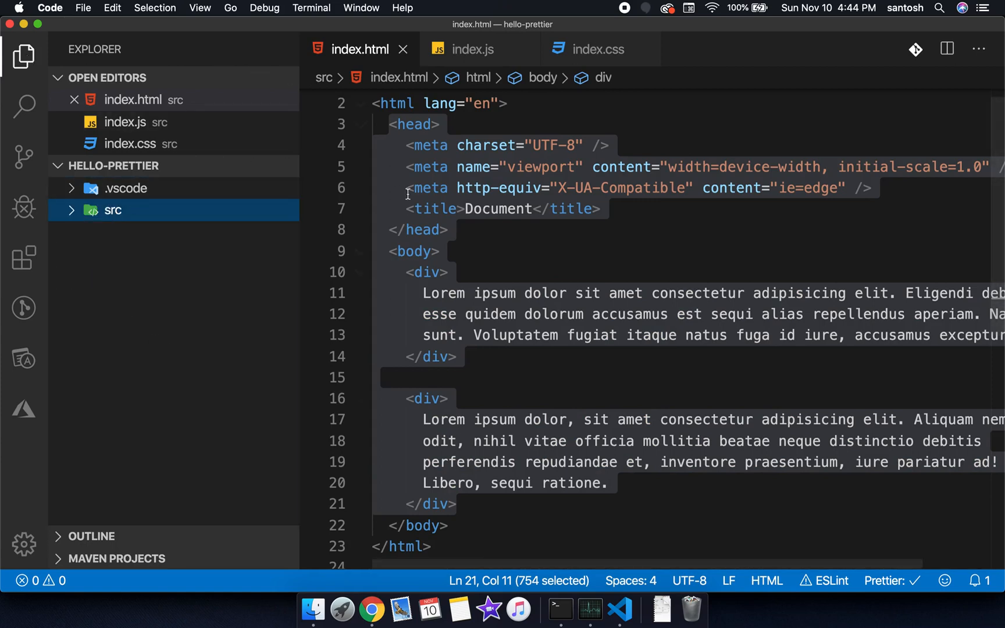
{"action": "left_click", "coordinate": [470, 49]}
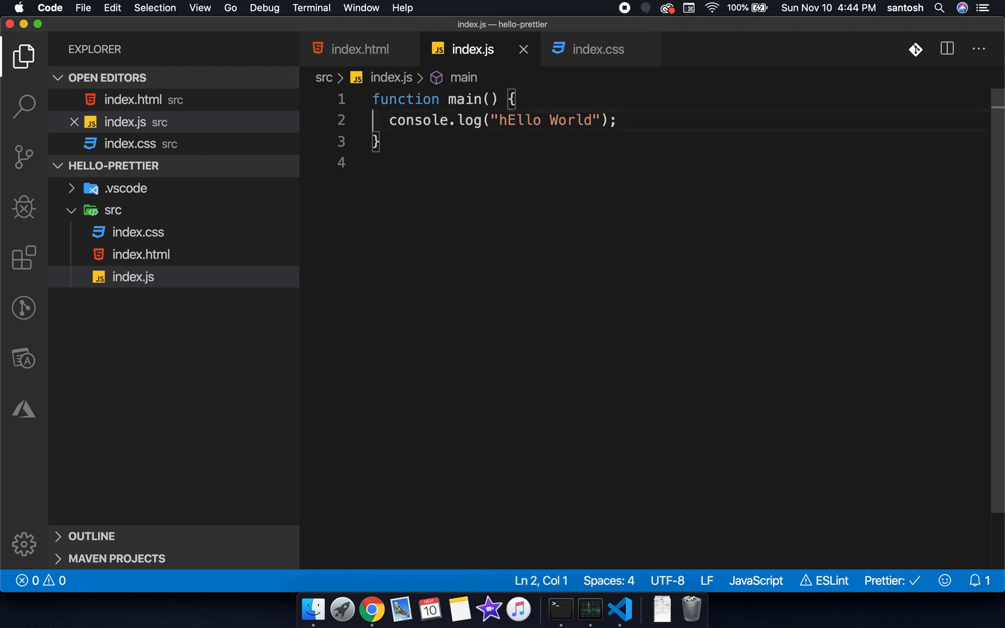
- Select the console line's indentation in index.js and collapse the src folder
{"action": "left_click_drag", "start_coordinate": [391, 121], "coordinate": [382, 121]}
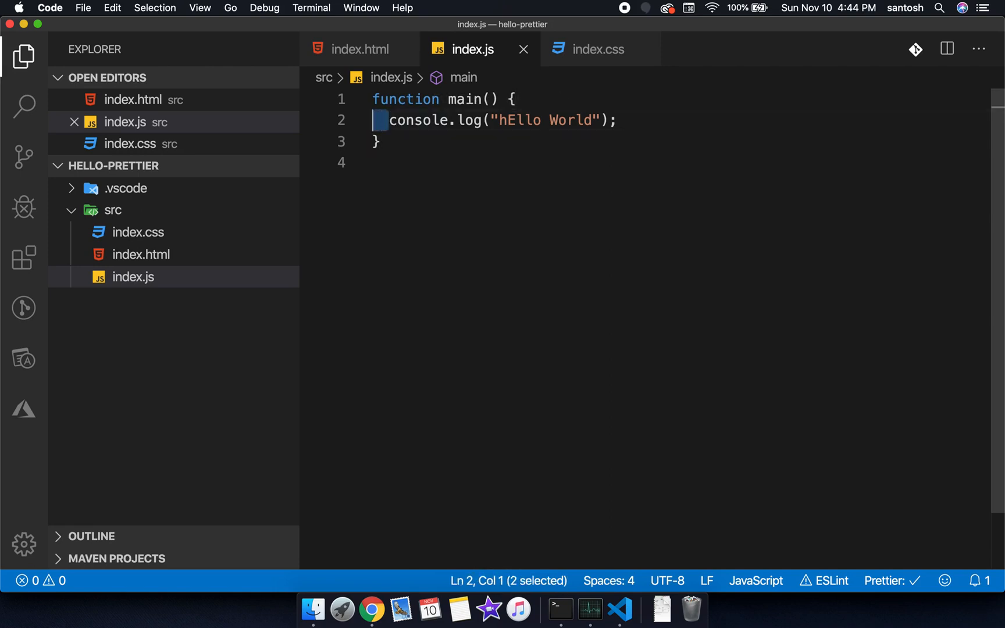
{"action": "left_click", "coordinate": [112, 209]}
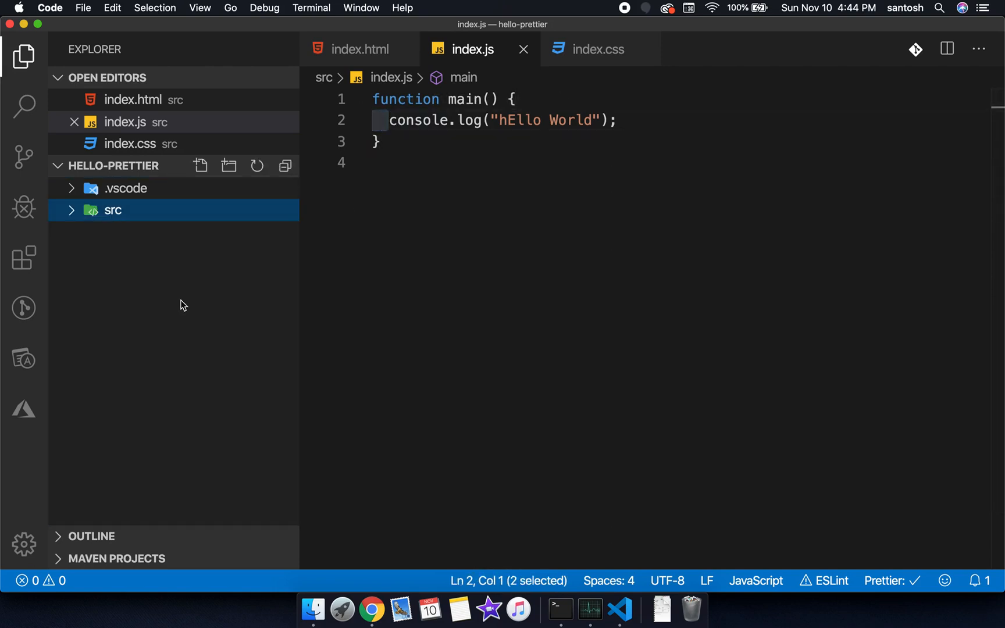
{"action": "mouse_move", "coordinate": [154, 276]}
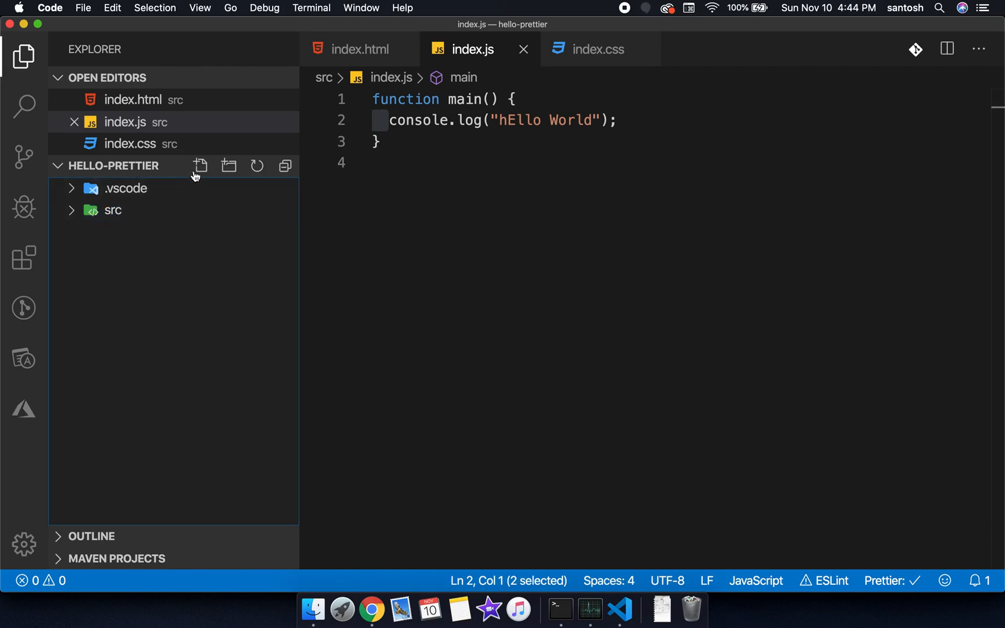
- Add a root .prettierrc file containing {"tabWidth": 4} and save it
{"action": "left_click", "coordinate": [200, 165]}
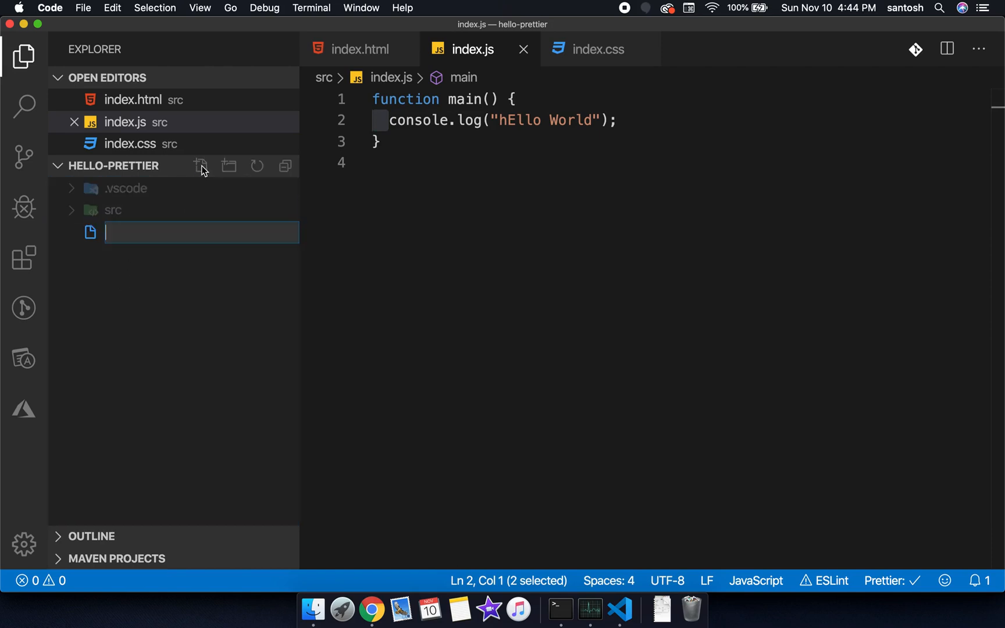
{"action": "type", "text": ".prett"}
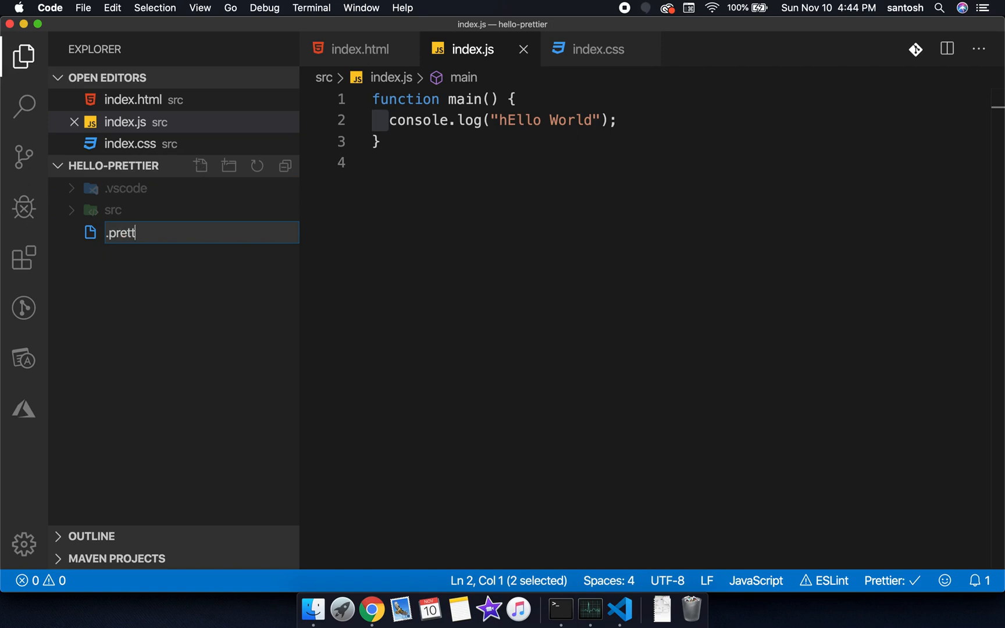
{"action": "type", "text": "ierrc"}
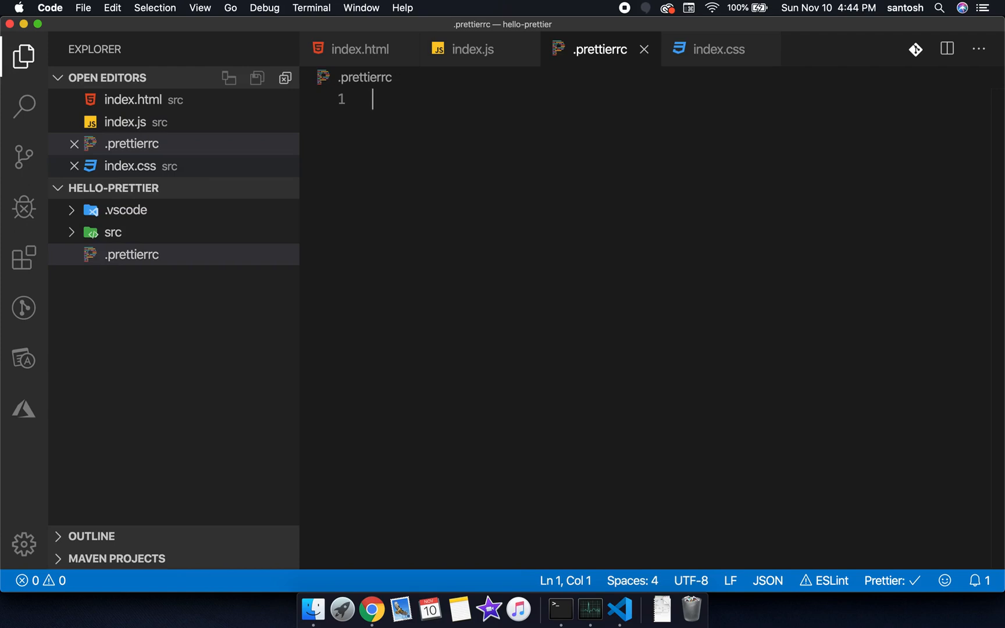
{"action": "type", "text": "{}"}
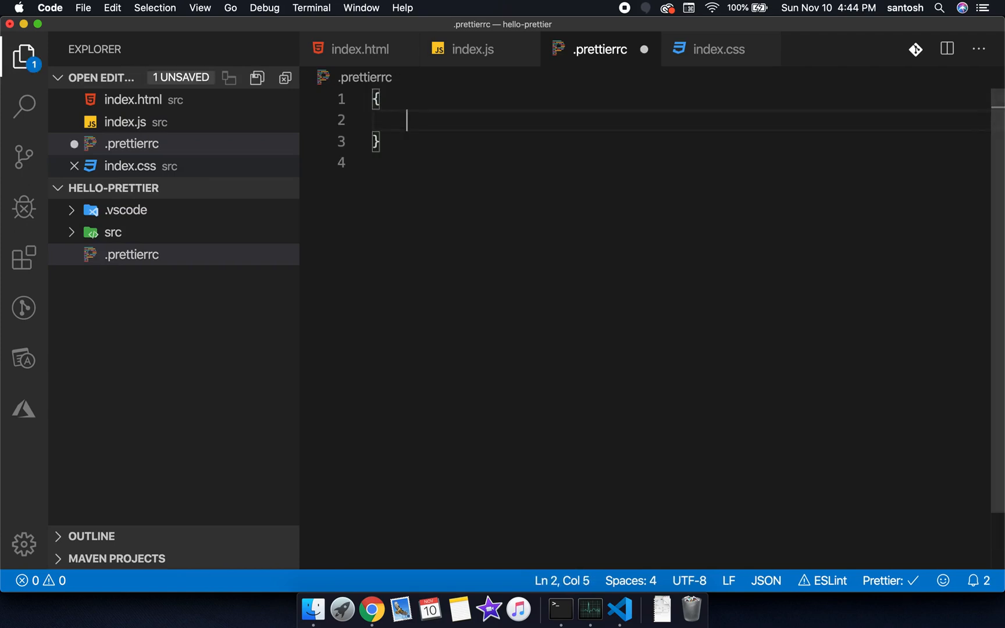
{"action": "type", "text": "\"tabWidth\": 2"}
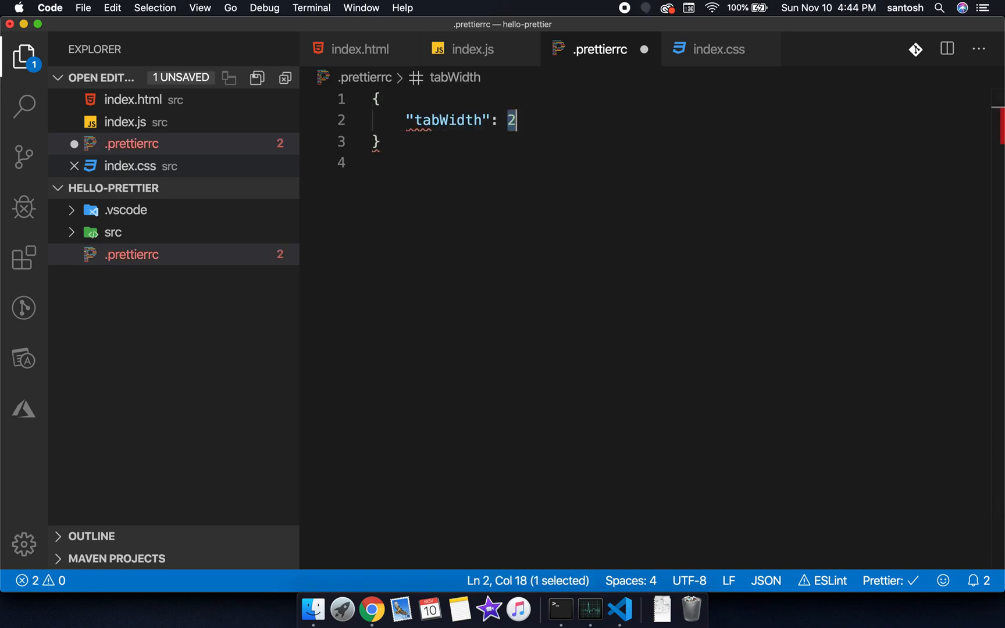
{"action": "type", "text": "4"}
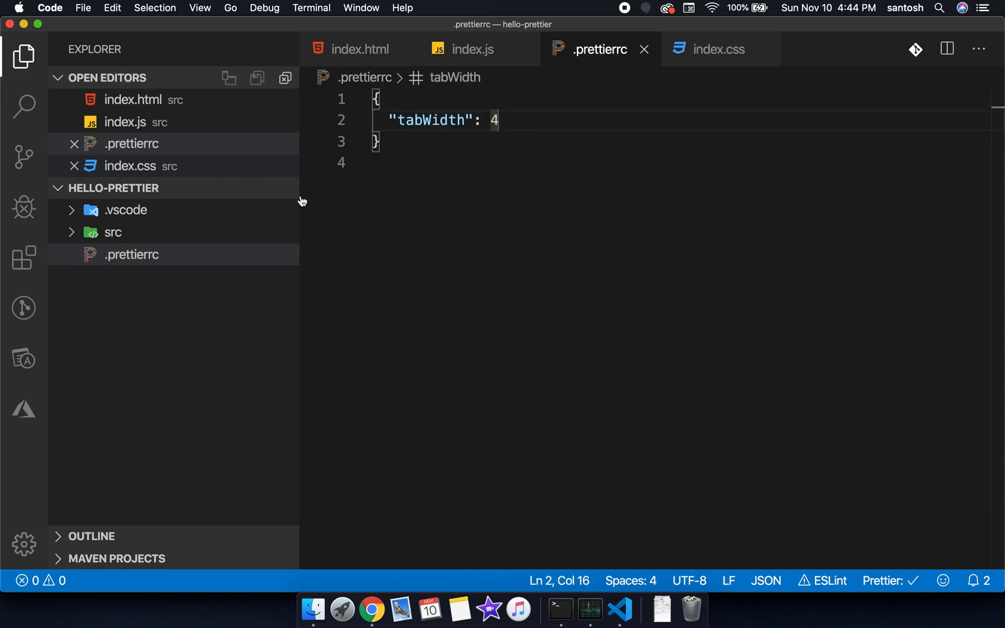
- Inspect the four-space indentation in index.js, index.html and index.css, then return to .prettierrc
{"action": "left_click", "coordinate": [474, 49]}
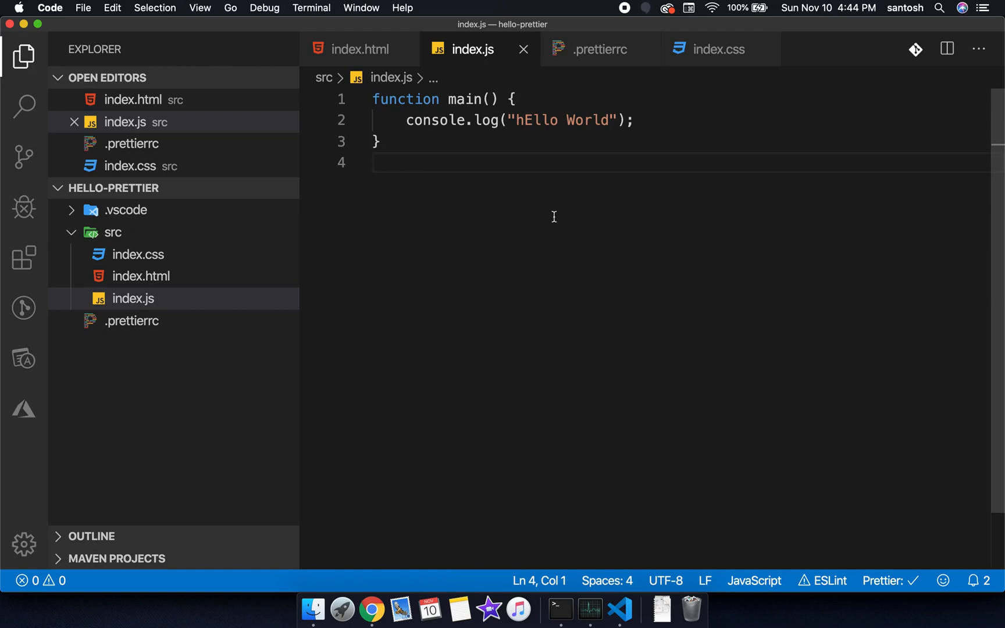
{"action": "left_click", "coordinate": [357, 48]}
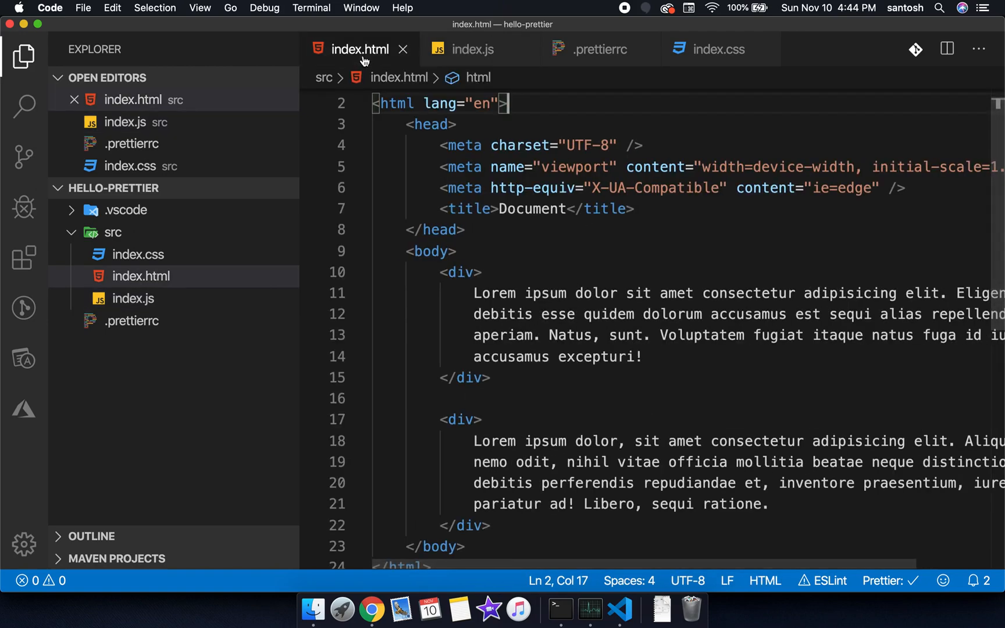
{"action": "left_click", "coordinate": [23, 55]}
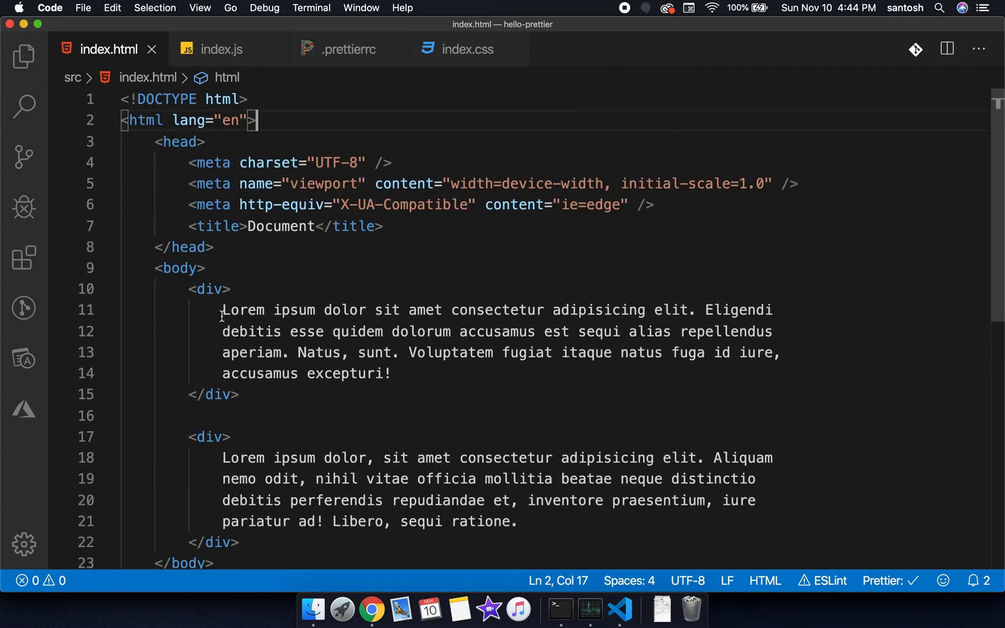
{"action": "mouse_move", "coordinate": [349, 65]}
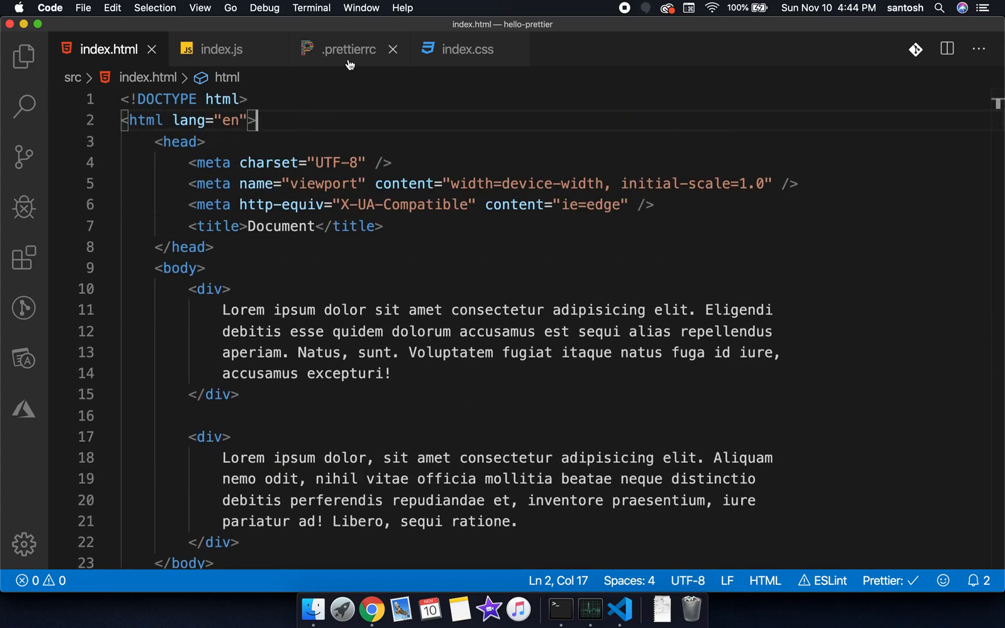
{"action": "left_click", "coordinate": [348, 49]}
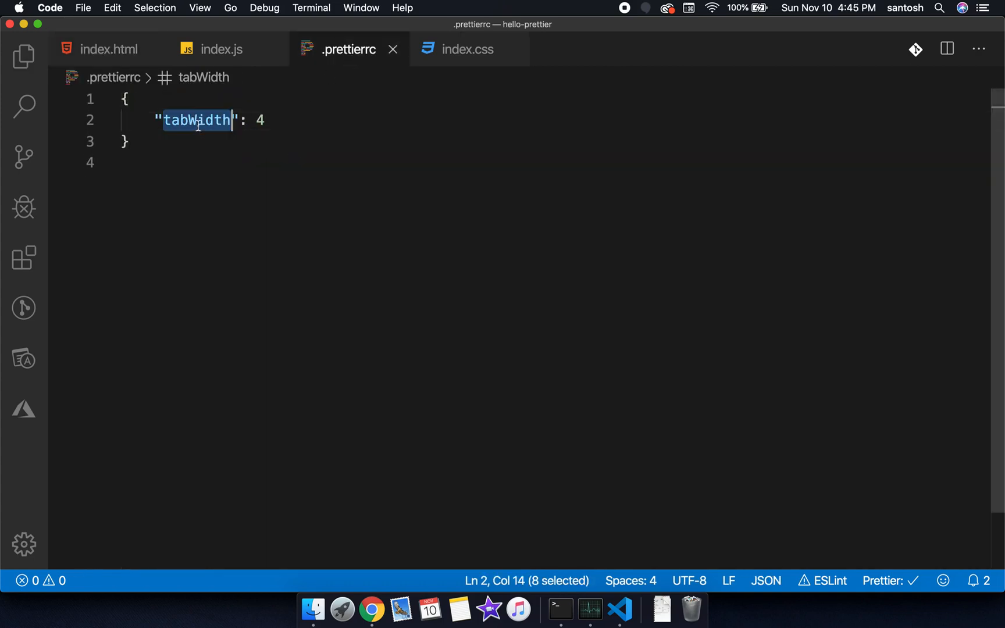
{"action": "left_click", "coordinate": [221, 49]}
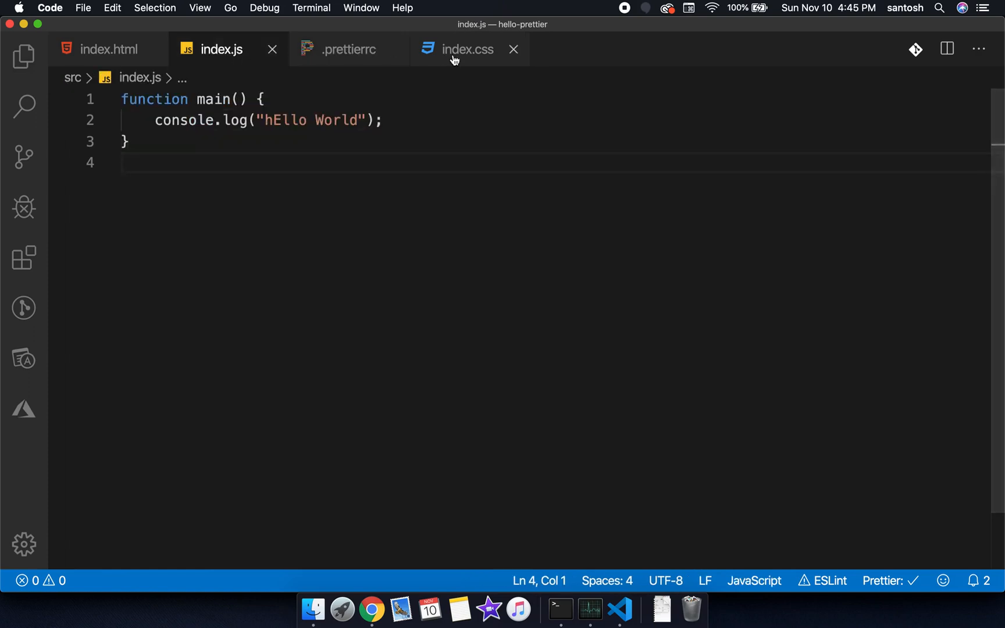
{"action": "left_click", "coordinate": [466, 49]}
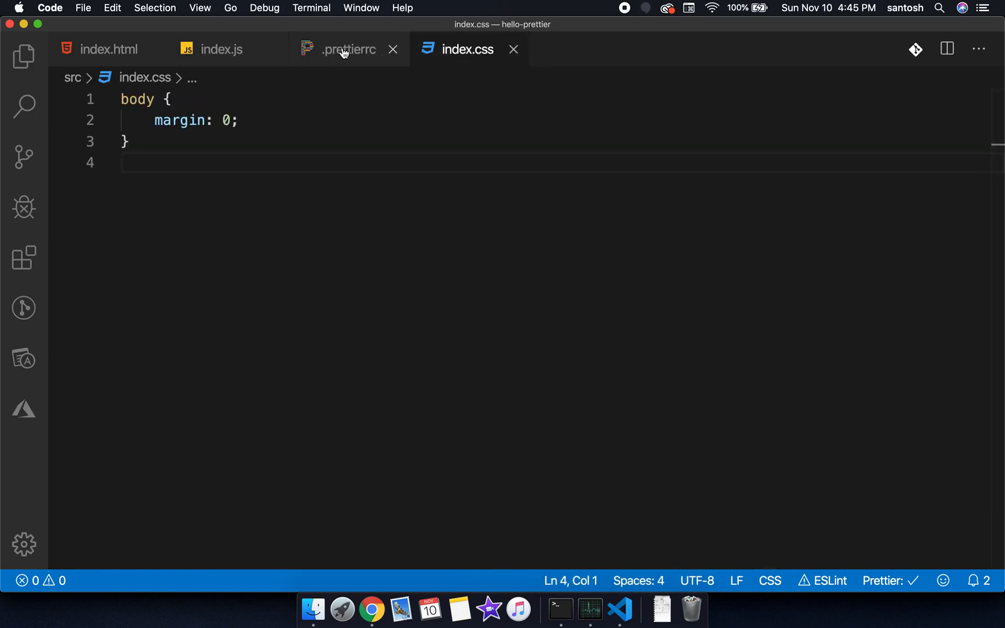
{"action": "left_click", "coordinate": [338, 48]}
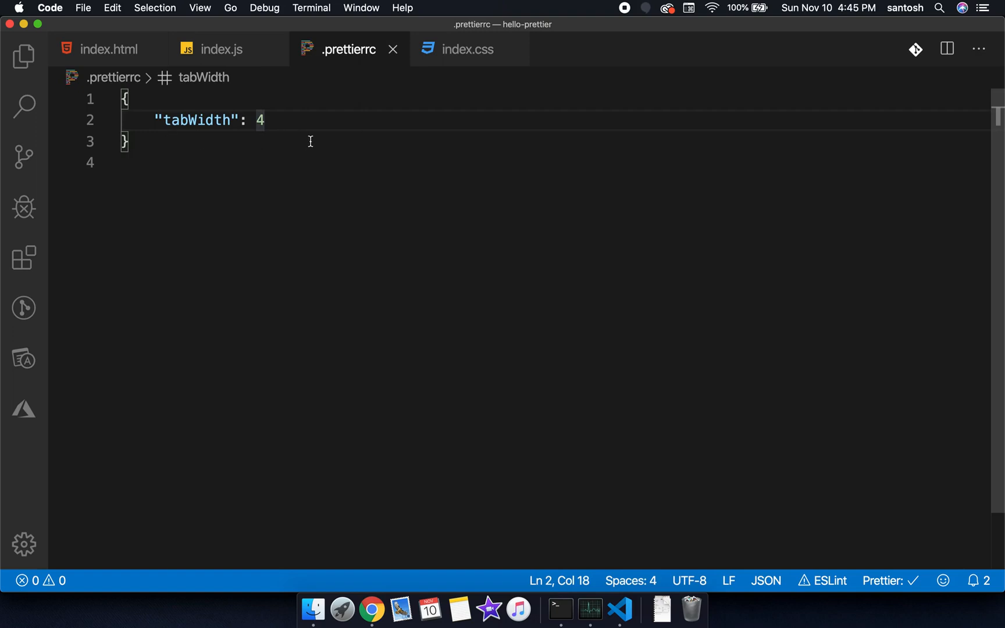
{"action": "mouse_move", "coordinate": [313, 221]}
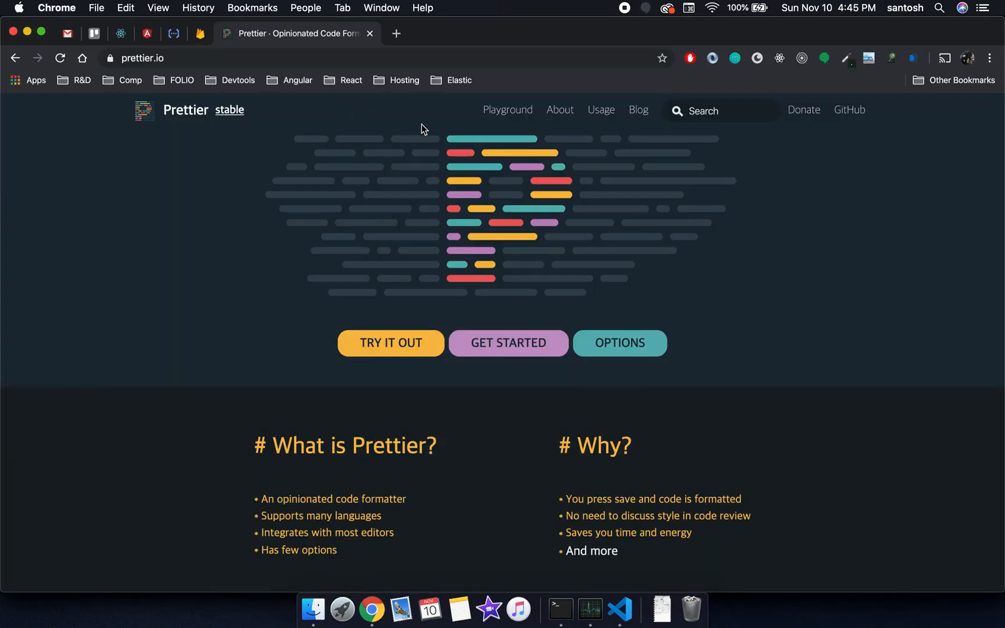
- Browse Prettier's Options docs from About down to the Tab Width and Semicolons entries
{"action": "left_click", "coordinate": [559, 110]}
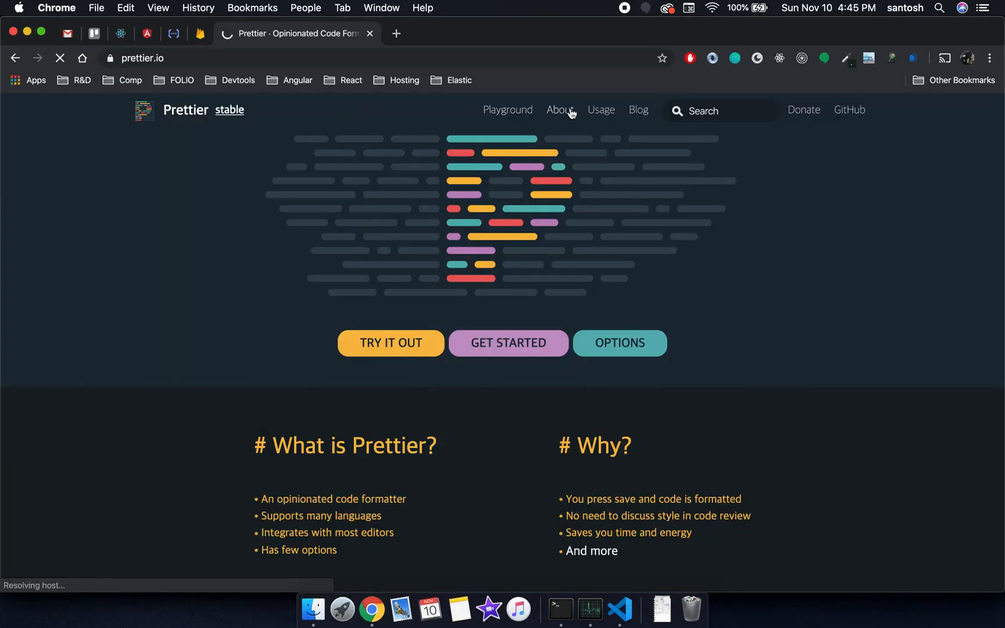
{"action": "left_click", "coordinate": [558, 109]}
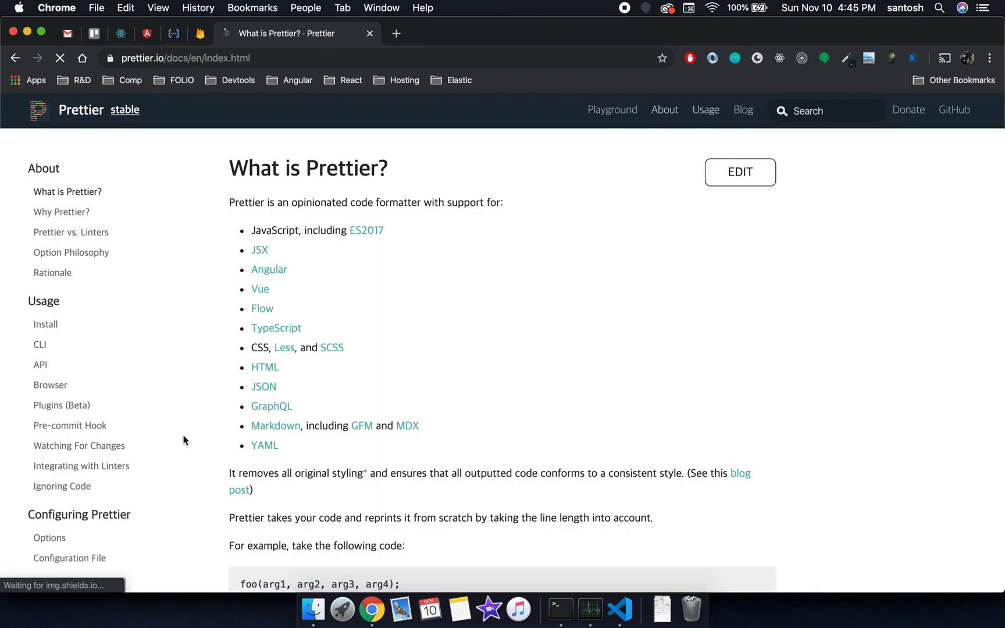
{"action": "scroll", "scroll_direction": "down", "scroll_amount": 3}
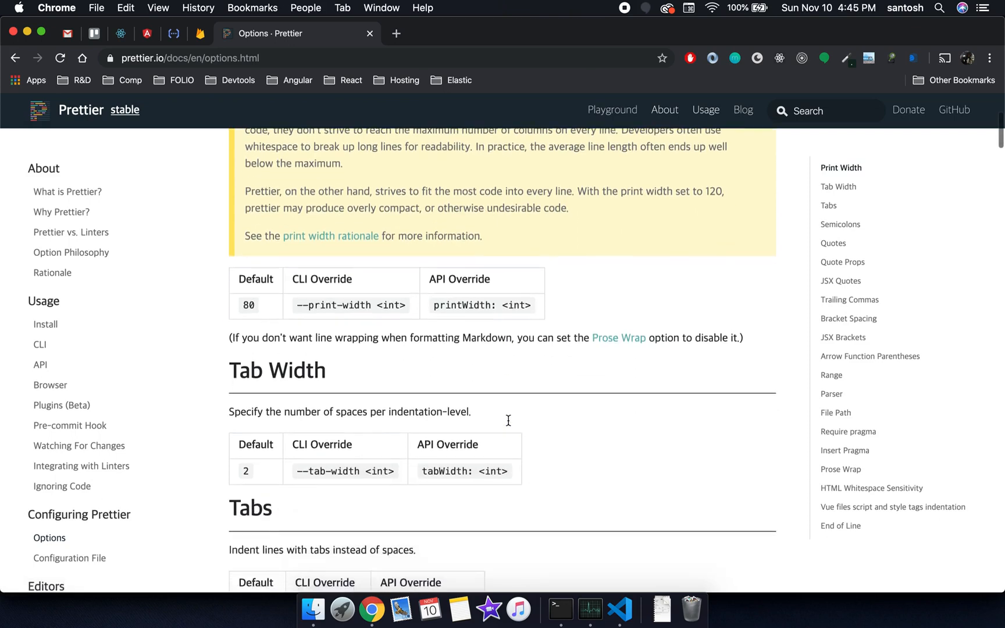
{"action": "scroll", "scroll_direction": "down", "scroll_amount": 3}
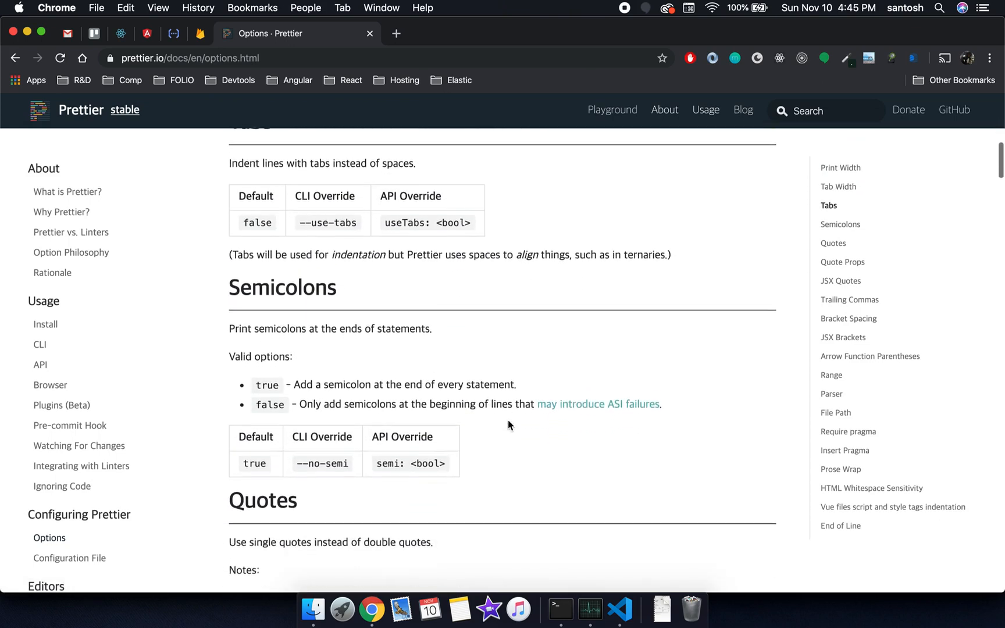
{"action": "scroll", "scroll_direction": "down", "scroll_amount": 3}
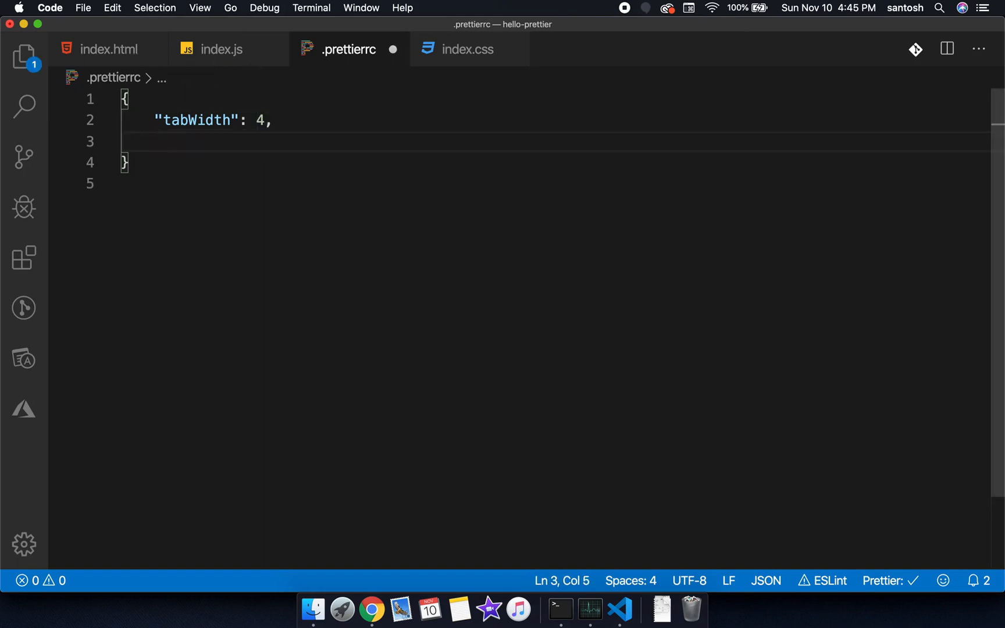
- Add a printWidth entry to .prettierrc and check index.html's line wrapping
{"action": "type", "text": "\"printWidth\": 80"}
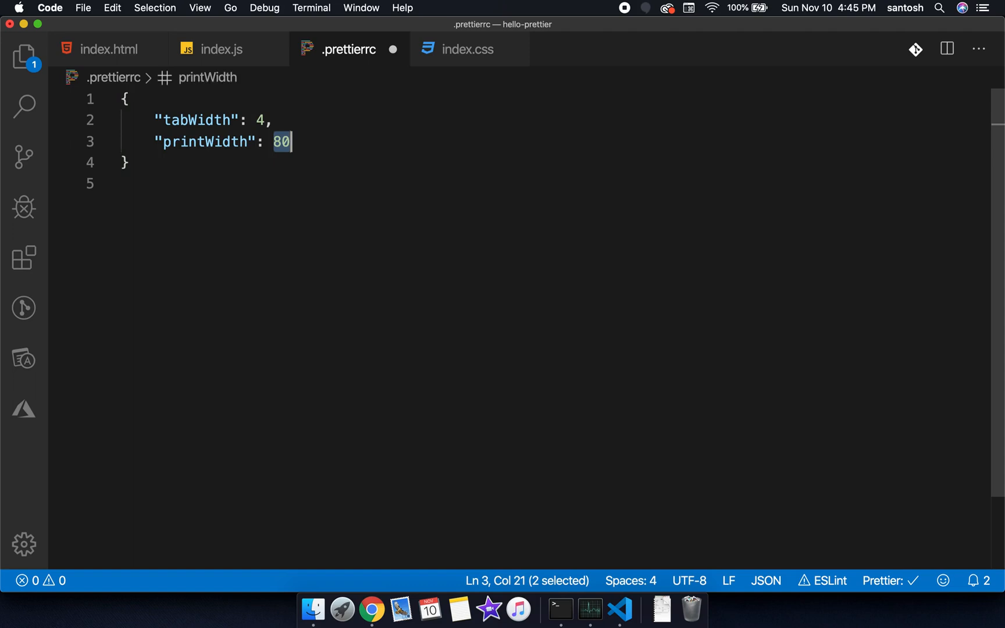
{"action": "type", "text": "120"}
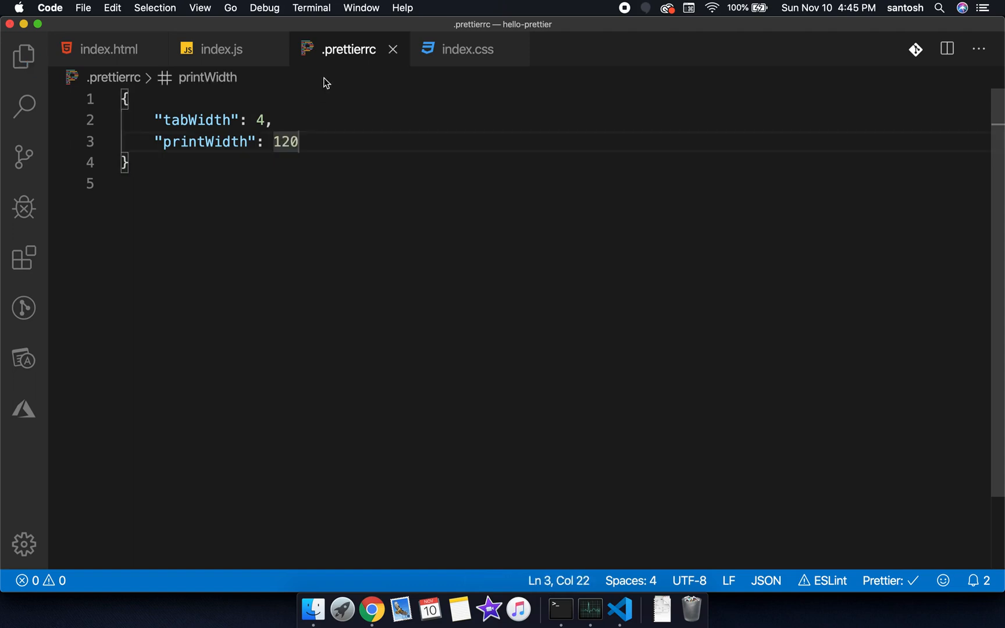
{"action": "left_click", "coordinate": [109, 49]}
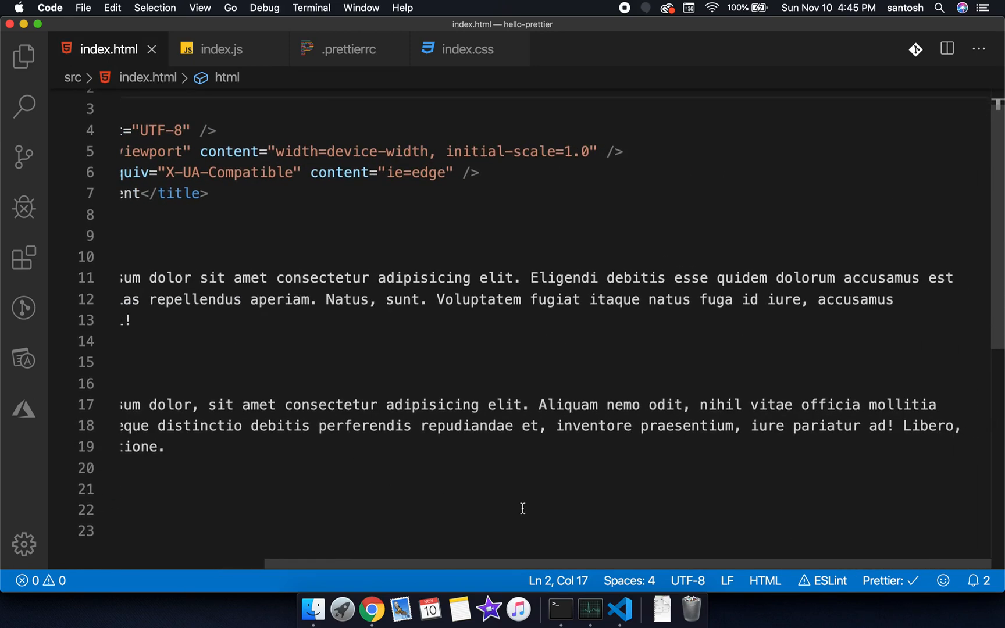
{"action": "left_click", "coordinate": [349, 49]}
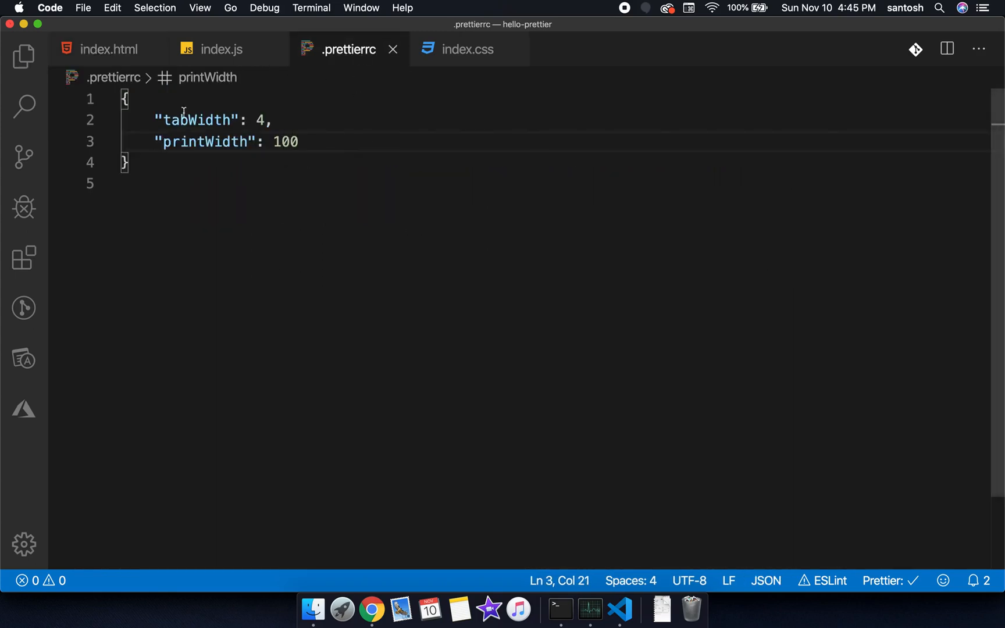
- Review the rewrapped index.html and index.js, then settle .prettierrc on printWidth 100 and tabWidth 2
{"action": "left_click", "coordinate": [108, 49]}
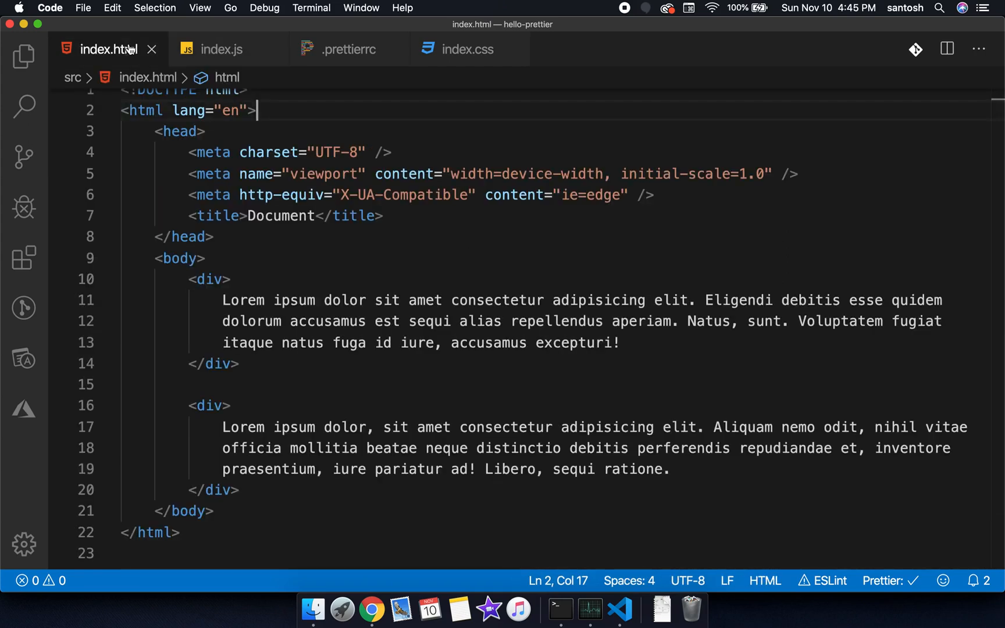
{"action": "left_click", "coordinate": [221, 49]}
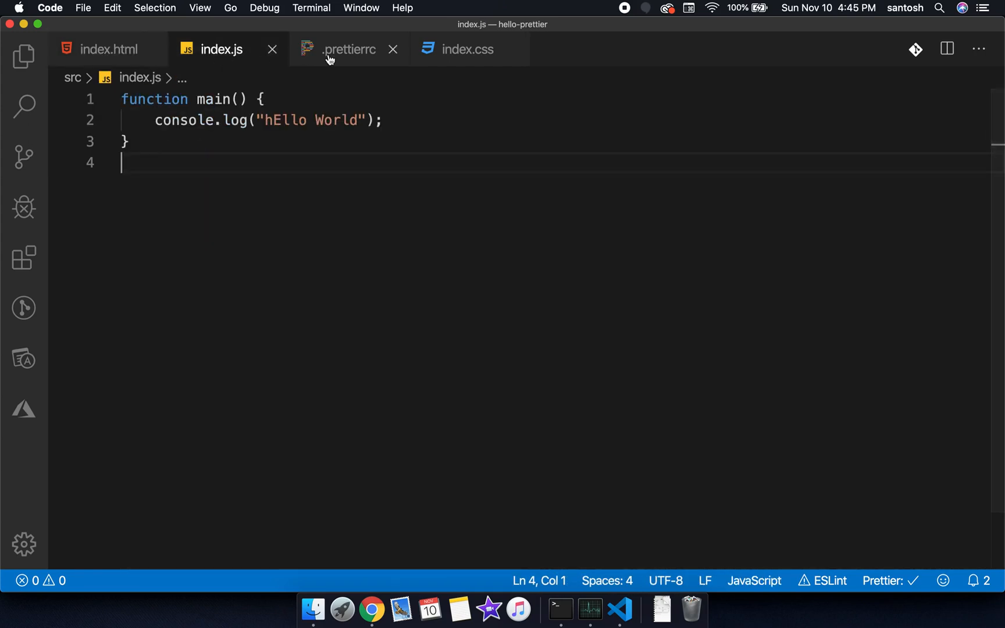
{"action": "left_click", "coordinate": [348, 48]}
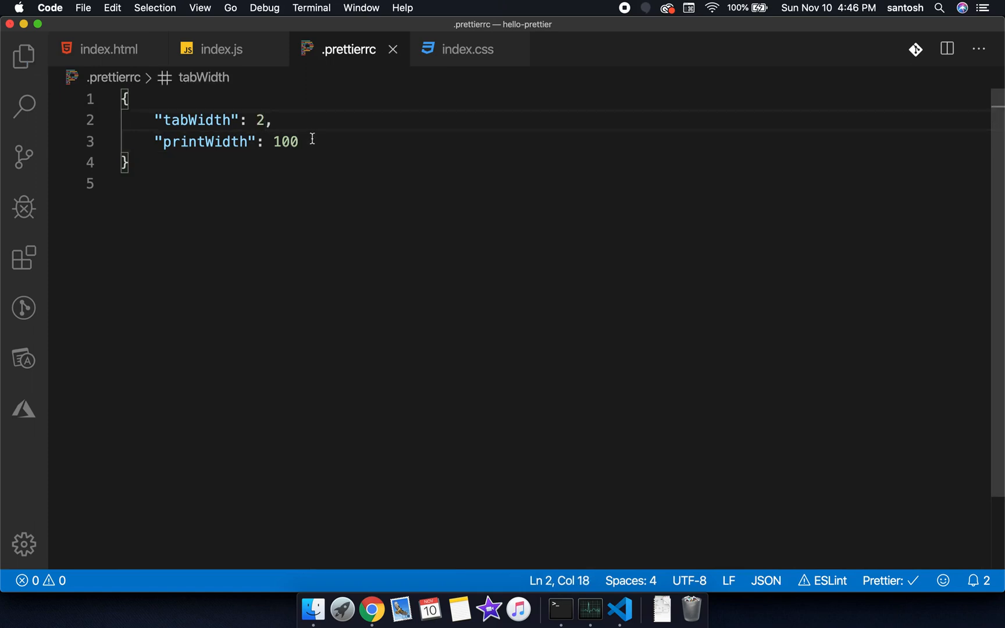
- Add "singleQuote": true to .prettierrc and reformat index.js to single-quoted 'hEllo World'
{"action": "type", "text": "singleQuote\": true"}
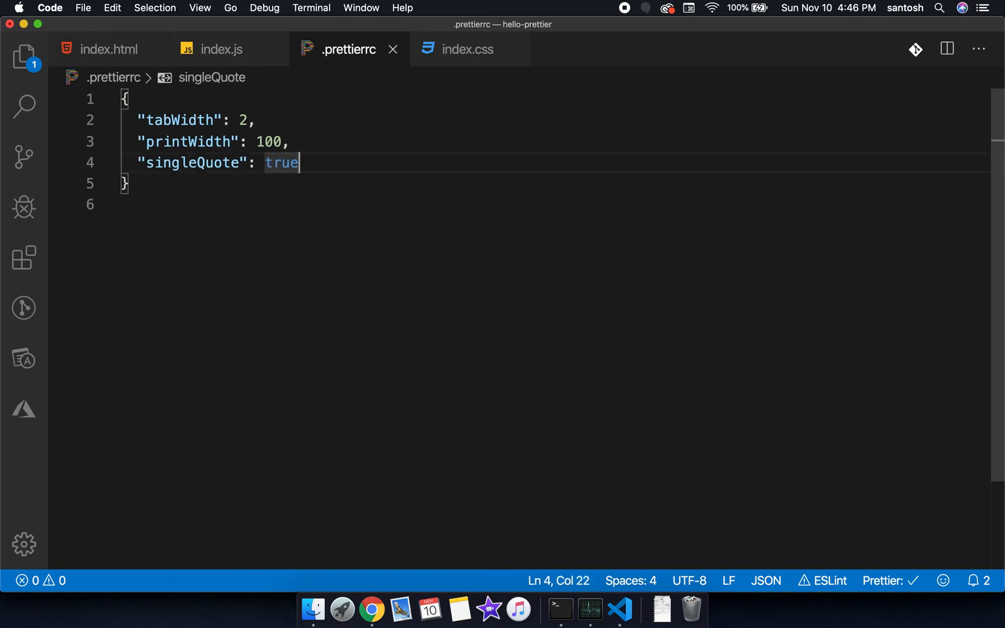
{"action": "left_click", "coordinate": [221, 48]}
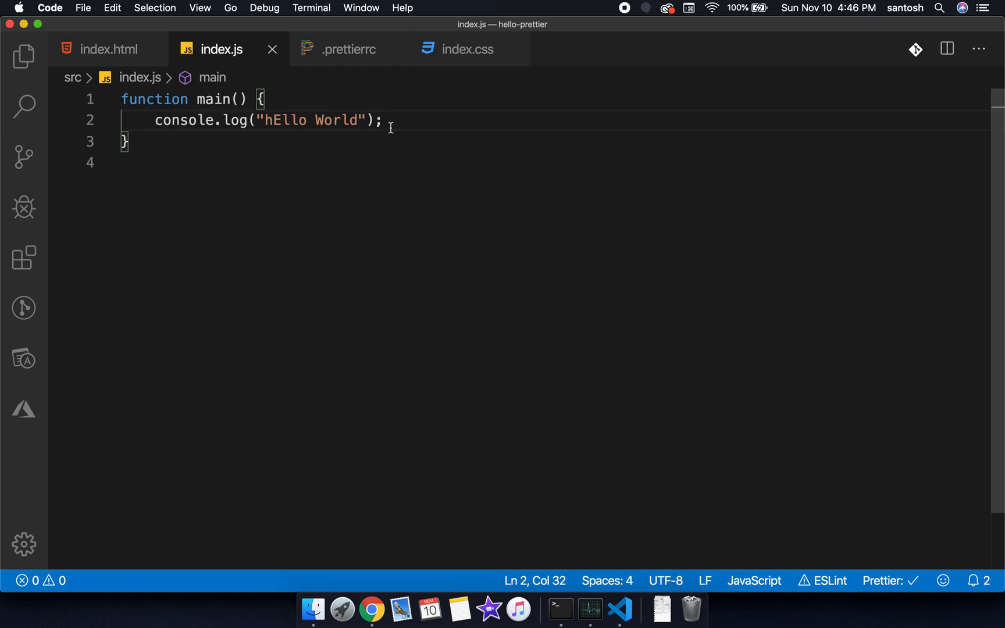
{"action": "double_click", "coordinate": [286, 121]}
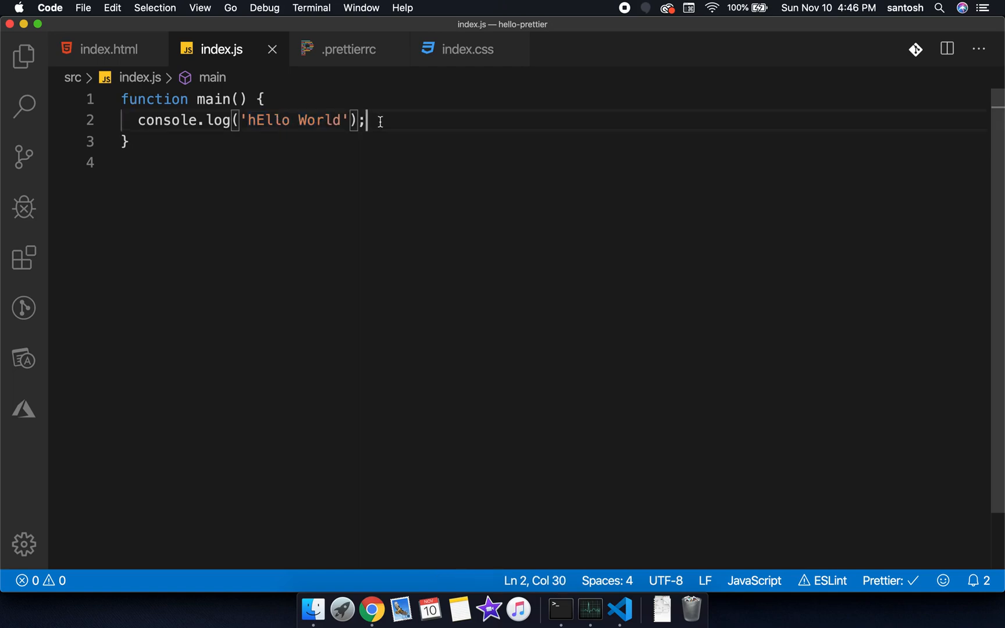
- Declare const str = "Hello Pretter"; in index.js so it saves as 'Hello Pretter'
{"action": "type", "text": "const"}
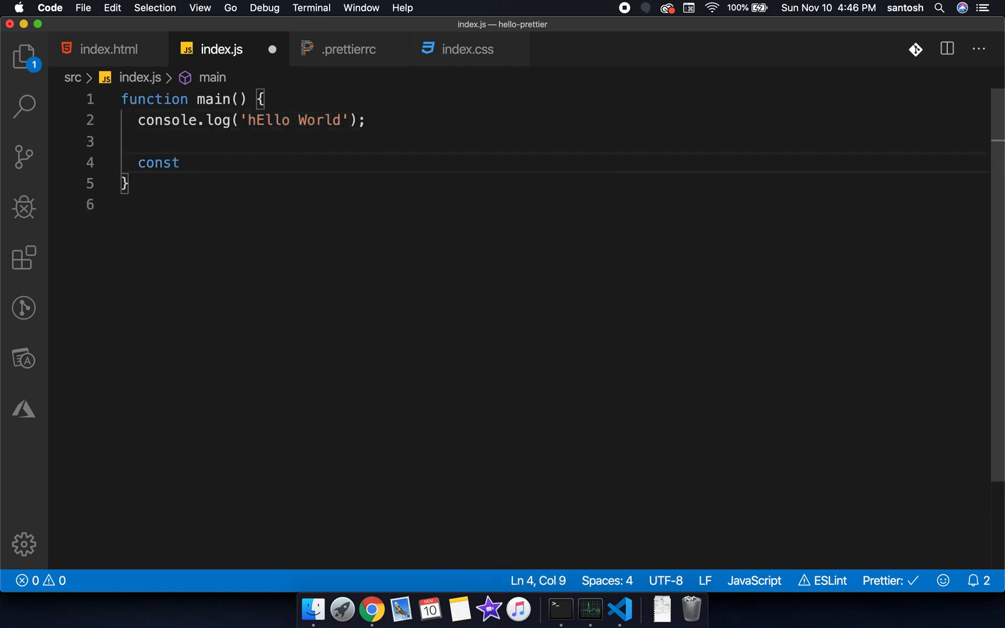
{"action": "type", "text": "str ="}
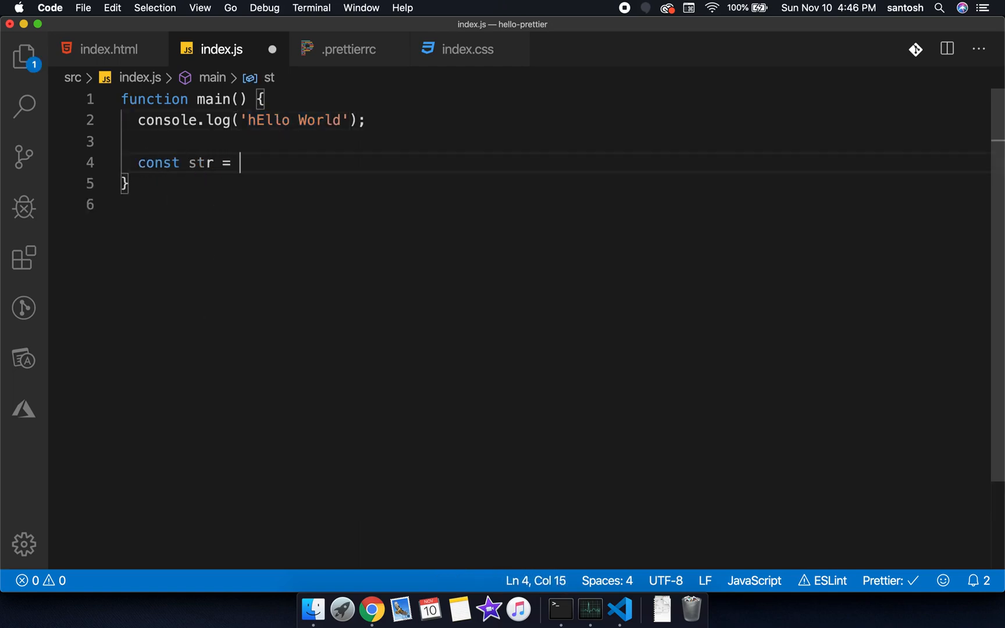
{"action": "type", "text": "\"Hello \""}
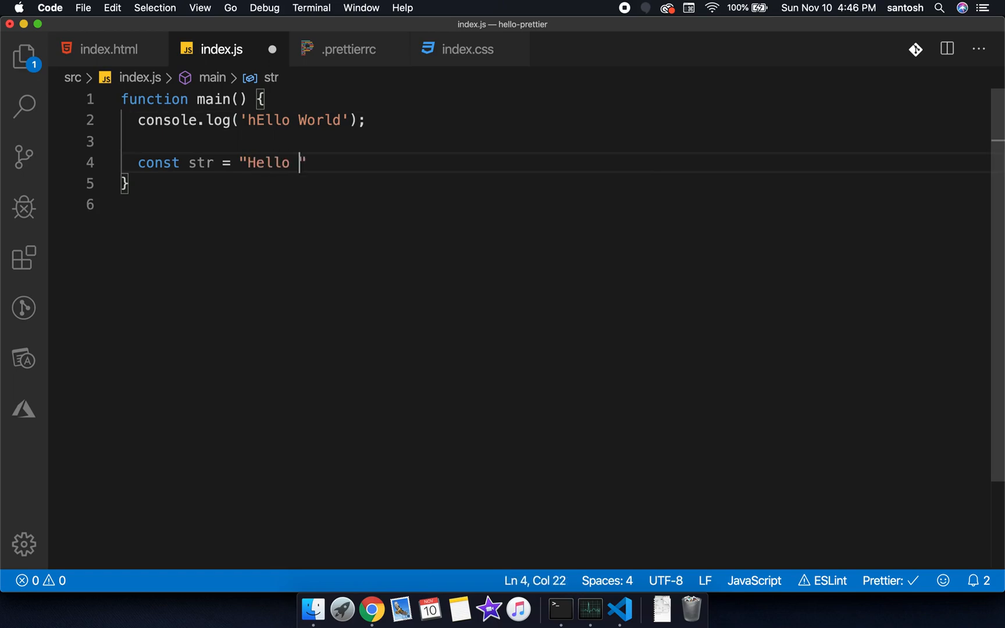
{"action": "type", "text": "Pretter\";"}
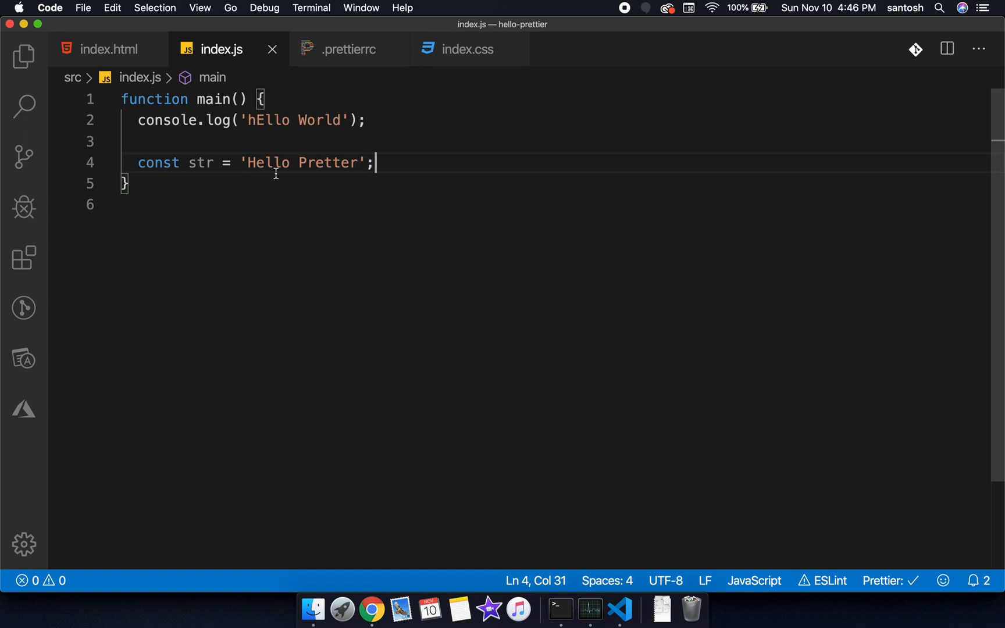
{"action": "mouse_move", "coordinate": [349, 49]}
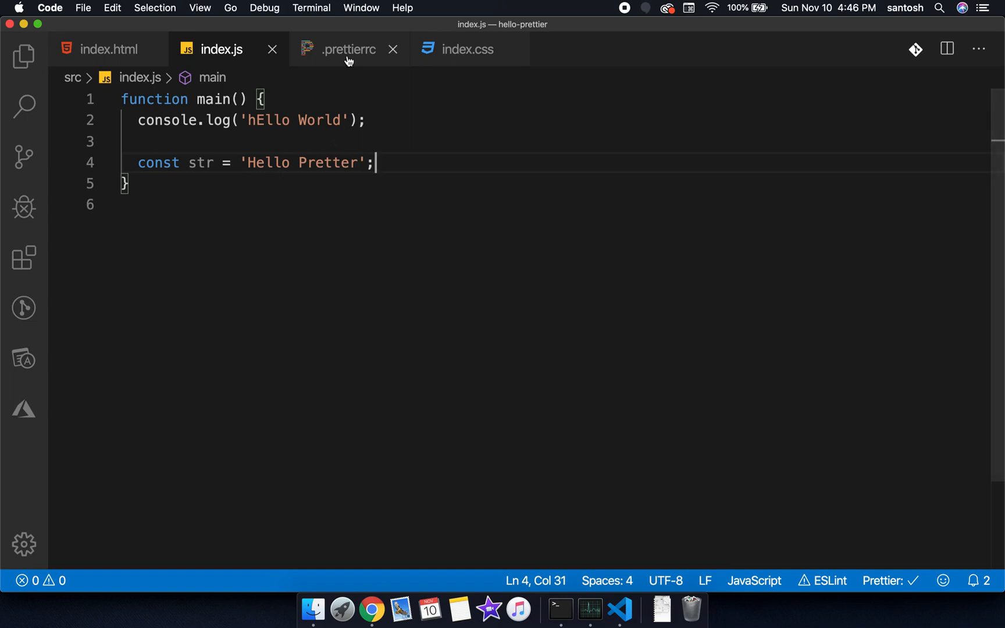
- Return to index.html and reveal the project's file tree in the Explorer
{"action": "left_click", "coordinate": [109, 49]}
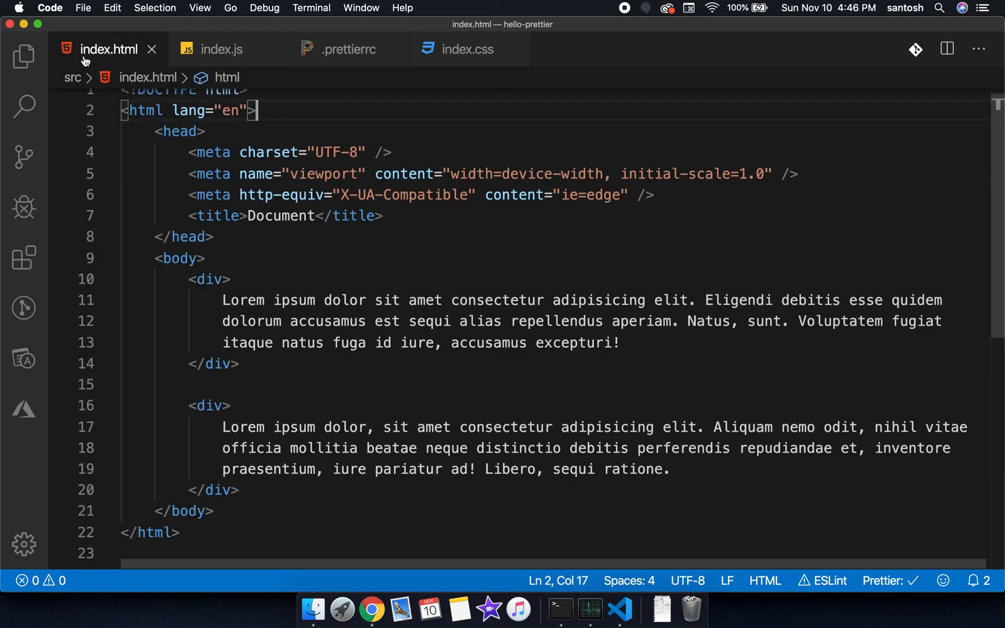
{"action": "left_click", "coordinate": [23, 56]}
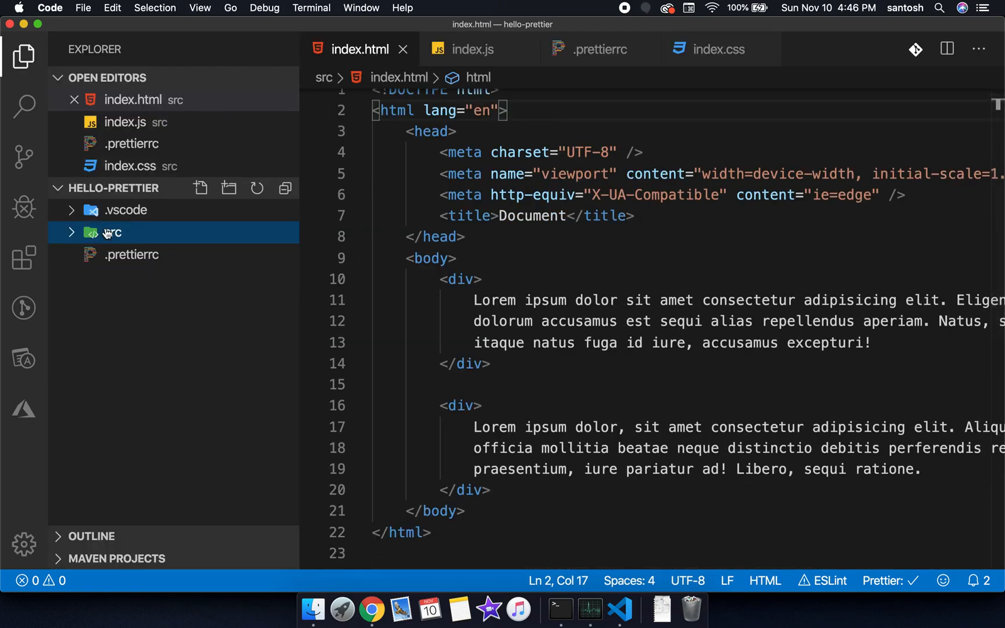